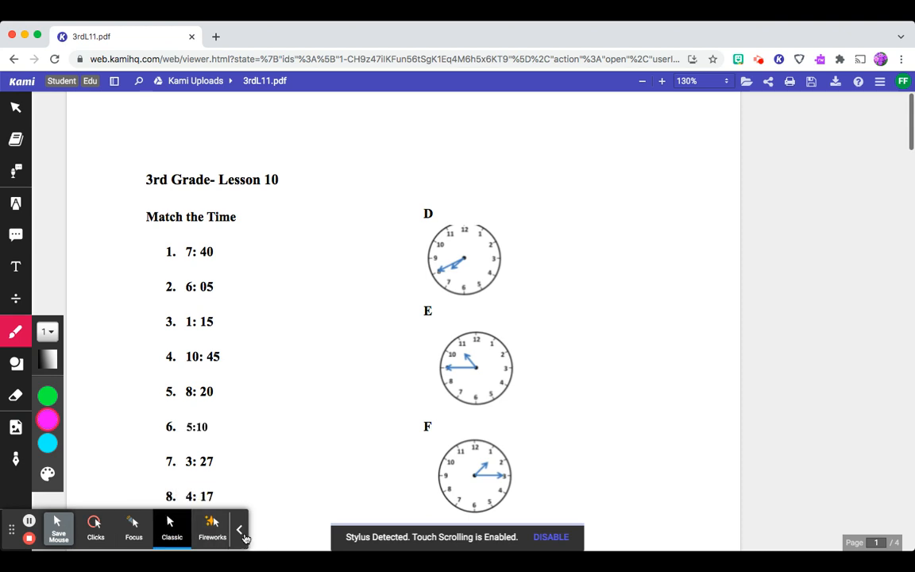
- Scroll down to the Match the Time times 1–4 and their clocks
left_click(239, 530)
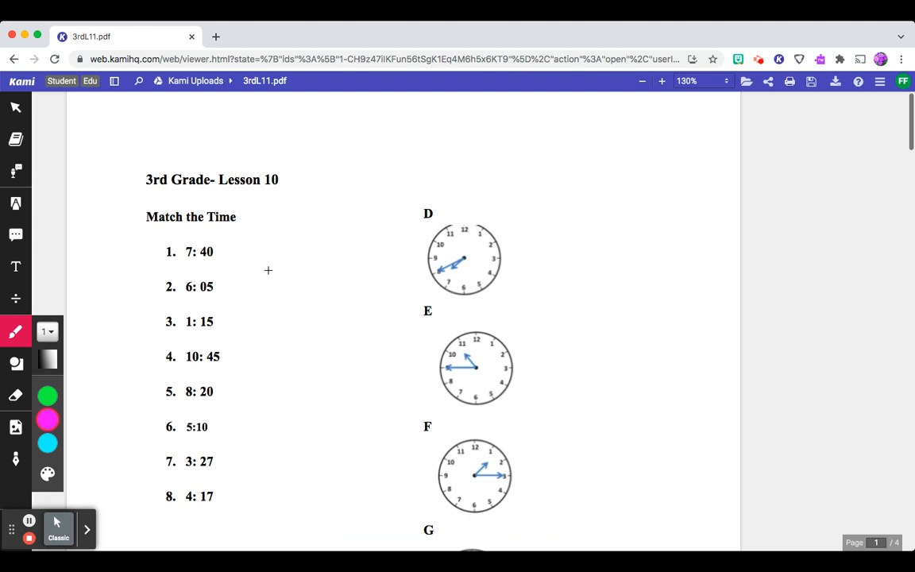
mouse_move(278, 132)
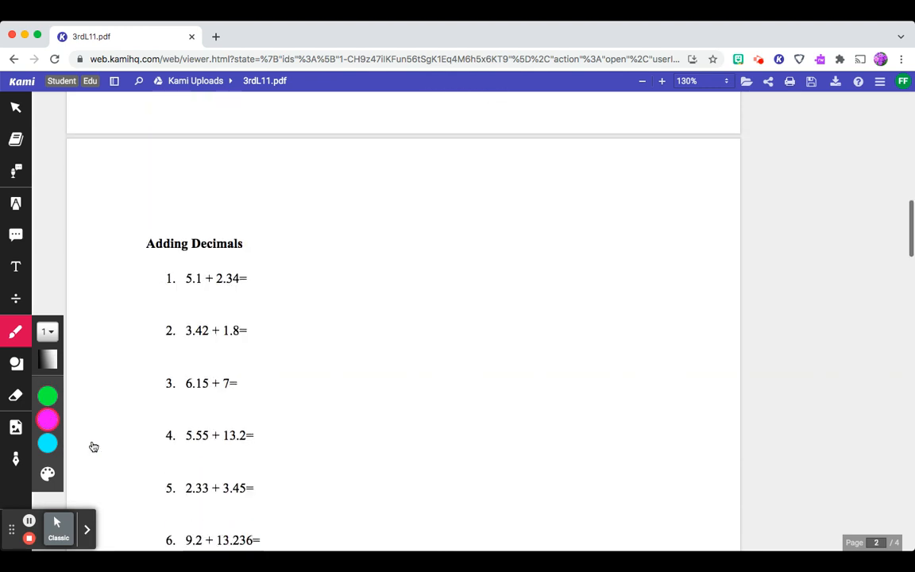
scroll("down", 3)
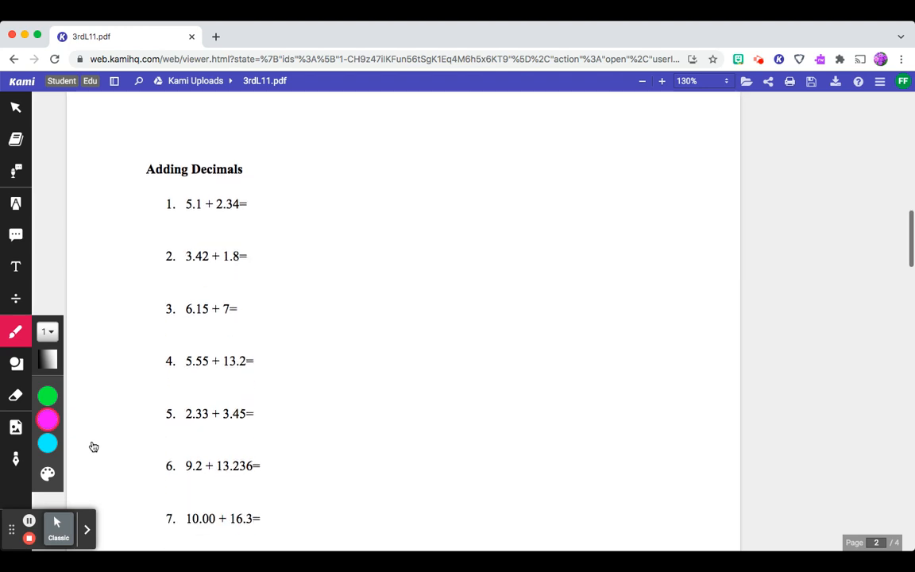
scroll("down", 3)
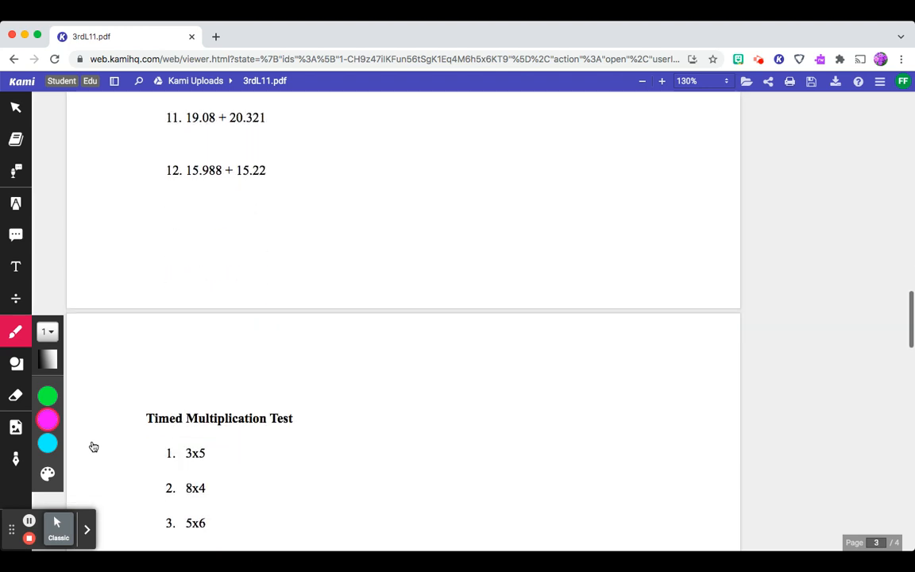
scroll("down", 3)
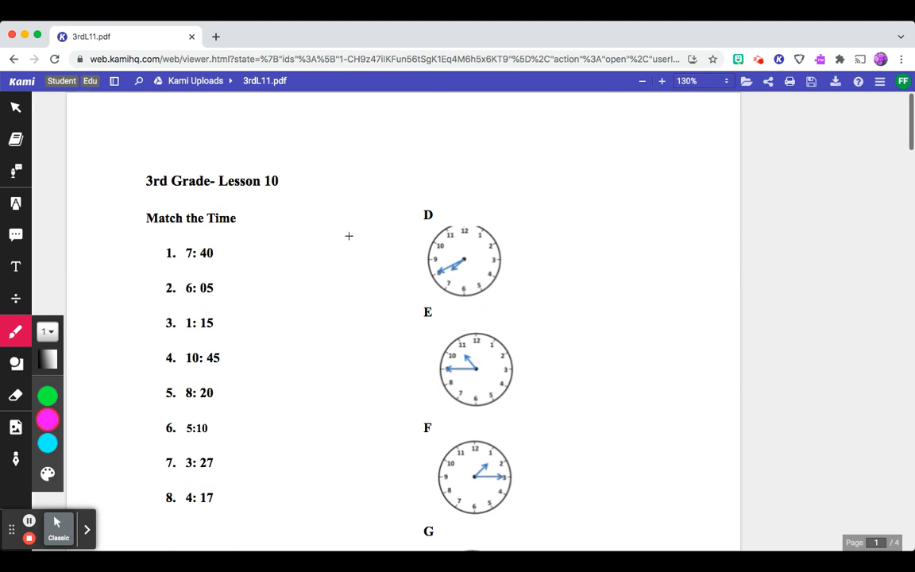
mouse_move(323, 233)
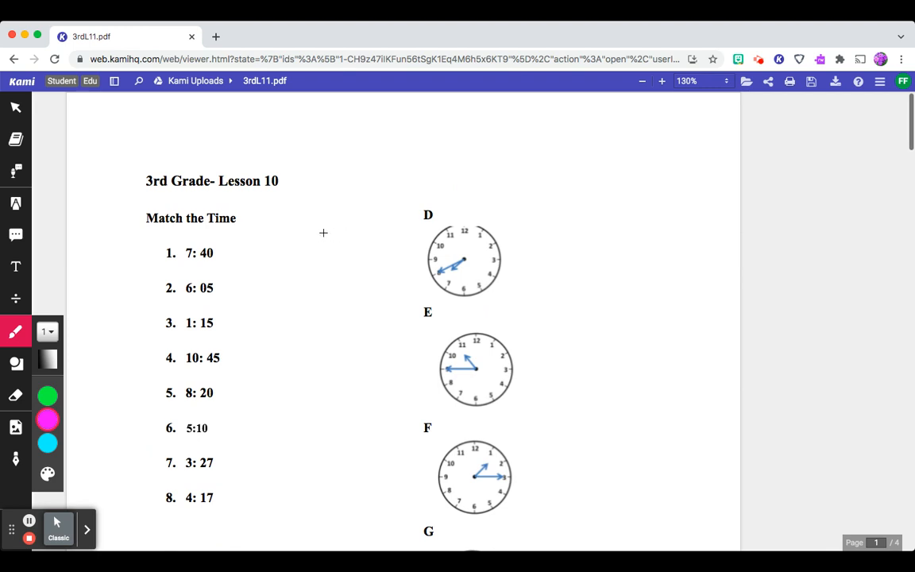
mouse_move(301, 246)
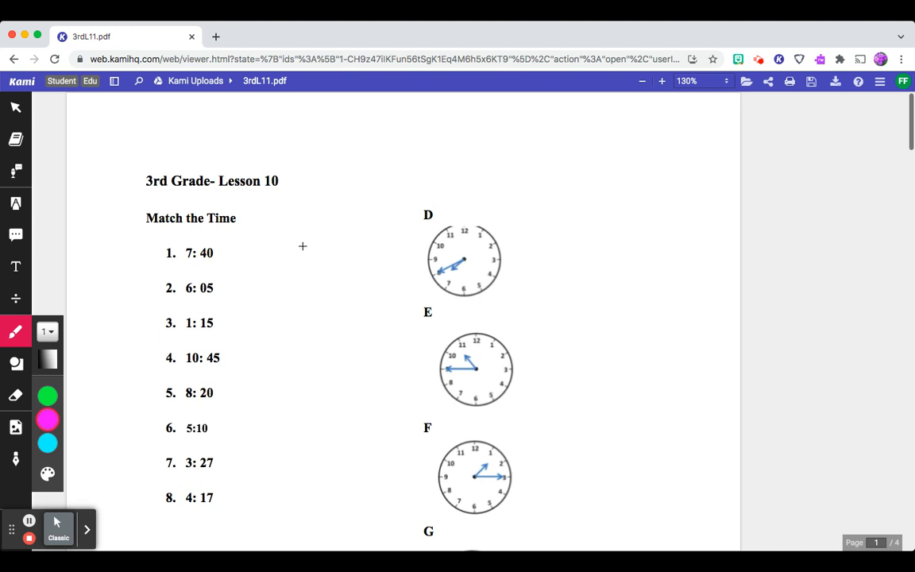
mouse_move(303, 254)
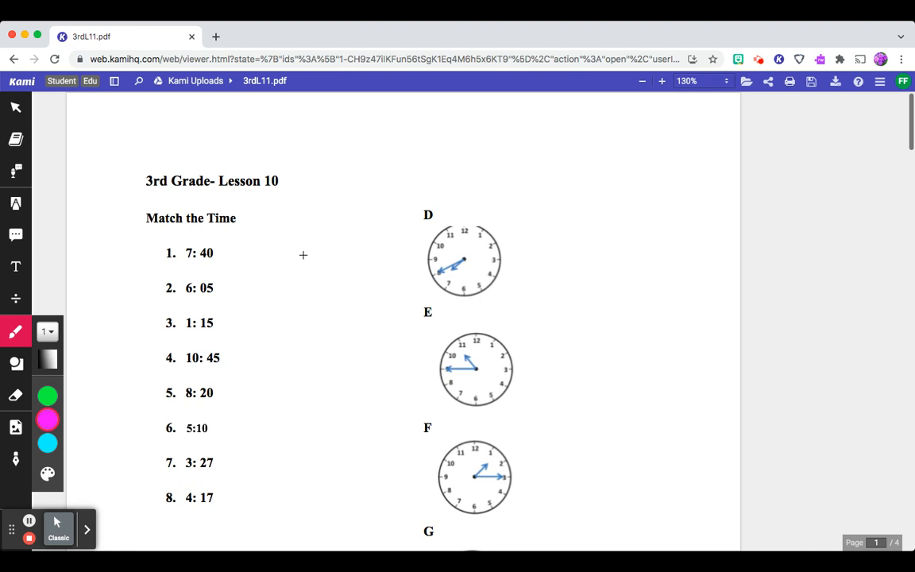
scroll("down", 3)
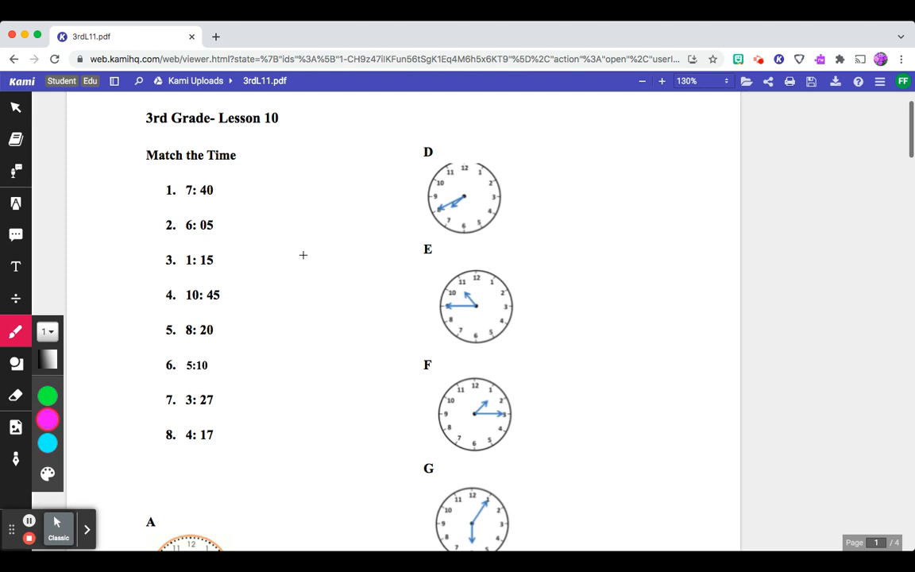
mouse_move(16, 331)
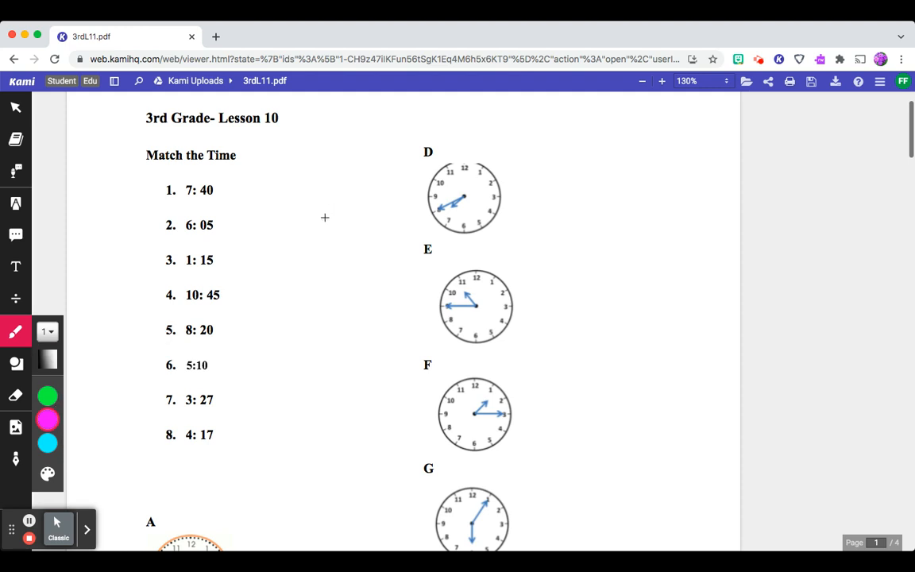
scroll("down", 3)
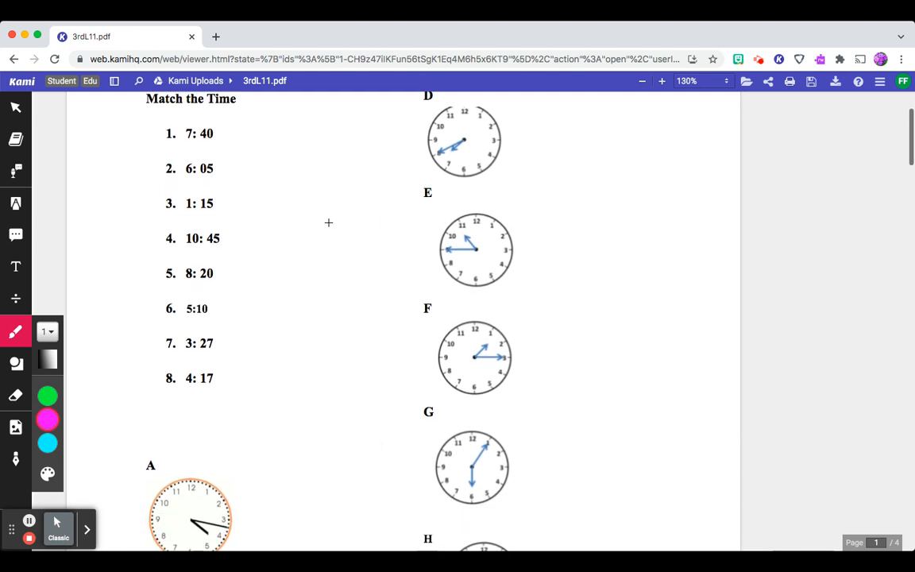
scroll("down", 3)
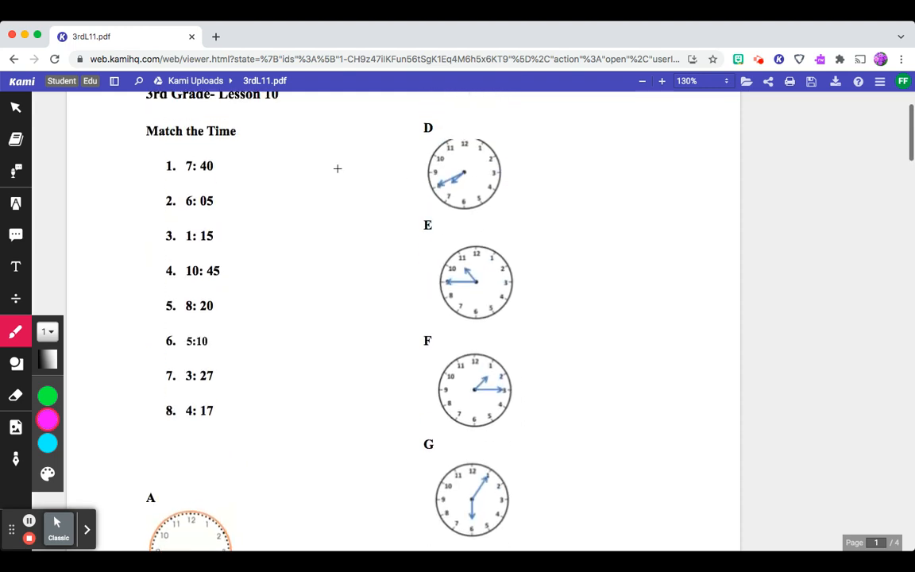
- Draw pink arrows linking 7:40 to D, 6:05 to G, 1:15 to F, 10:45 to E
left_click_drag(221, 167, 322, 158)
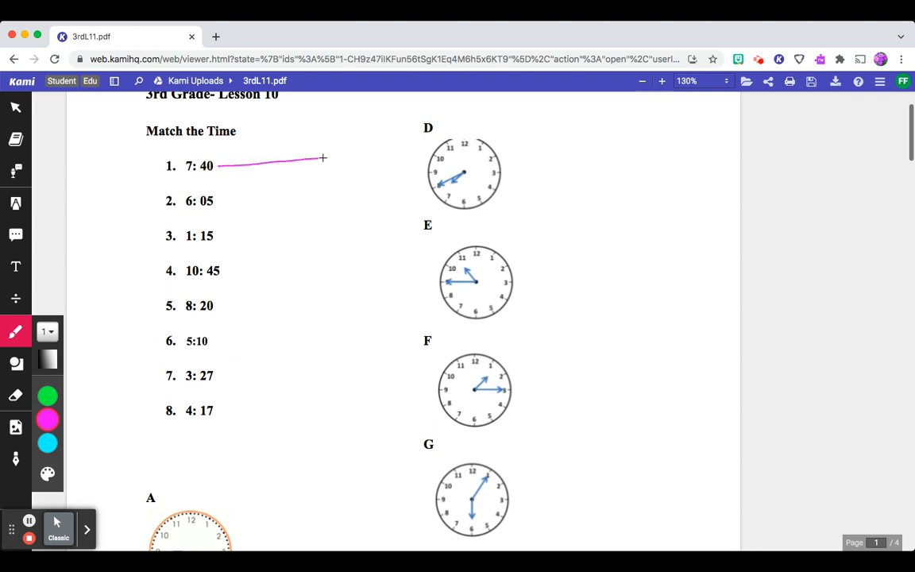
left_click_drag(323, 157, 408, 166)
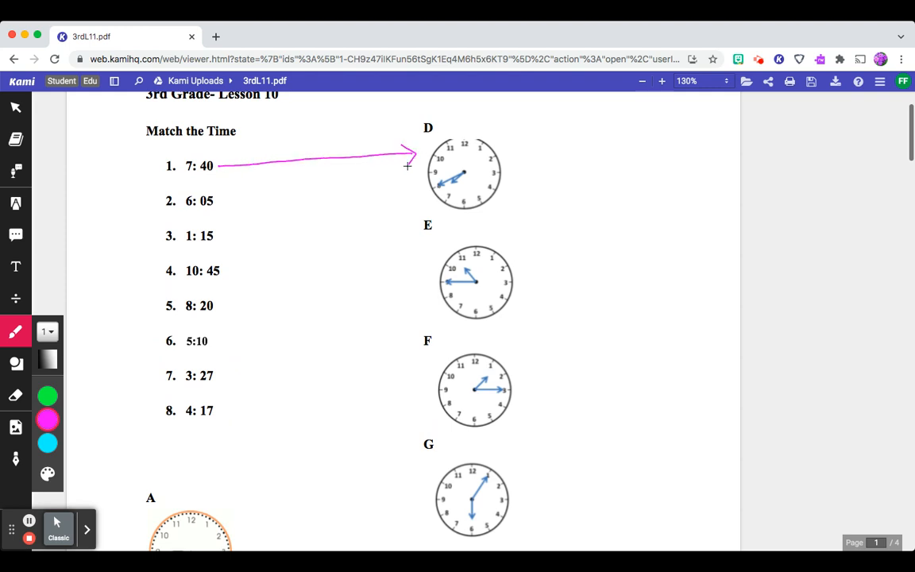
mouse_move(430, 248)
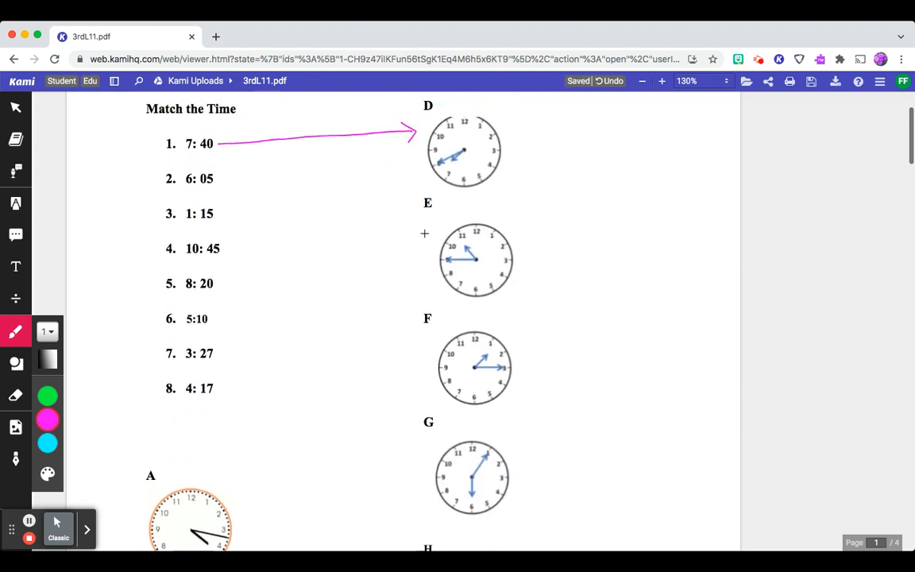
left_click_drag(225, 177, 304, 226)
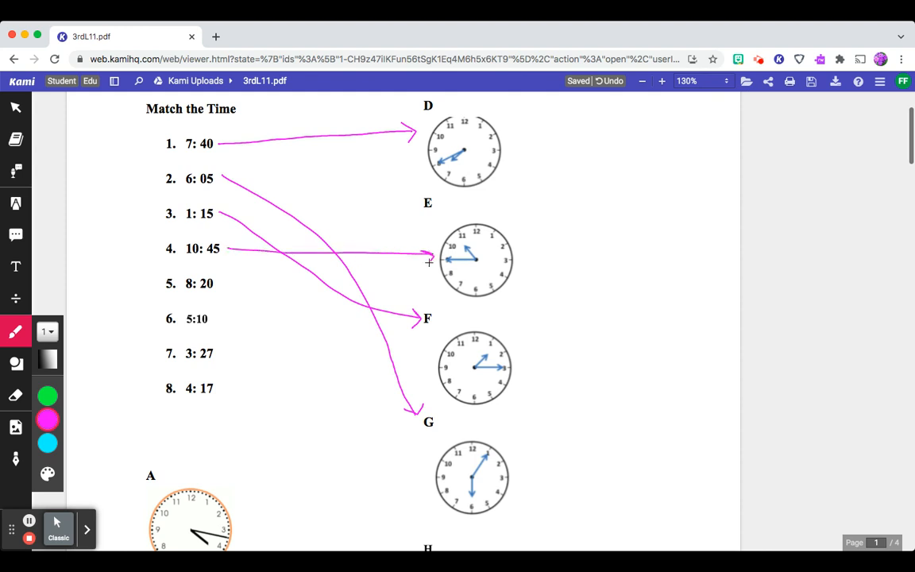
scroll("down", 3)
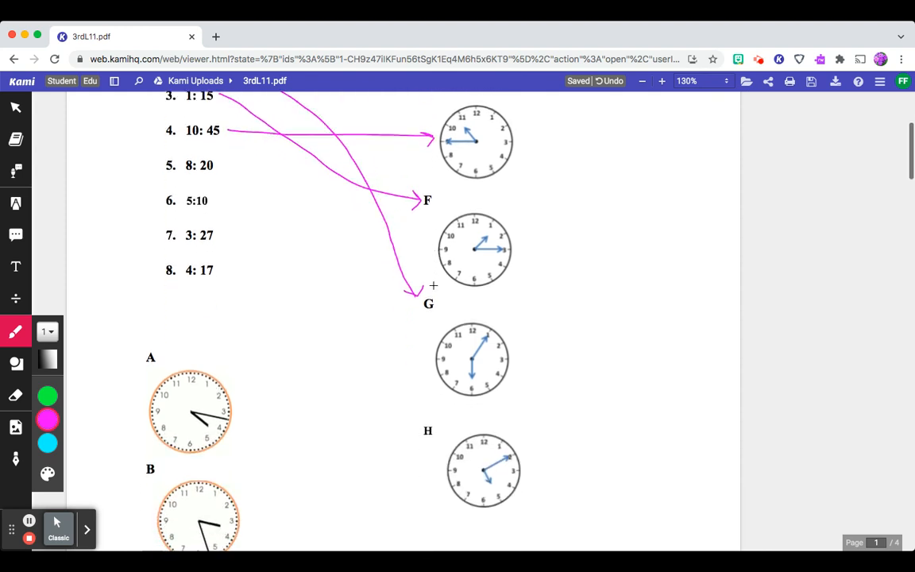
scroll("down", 3)
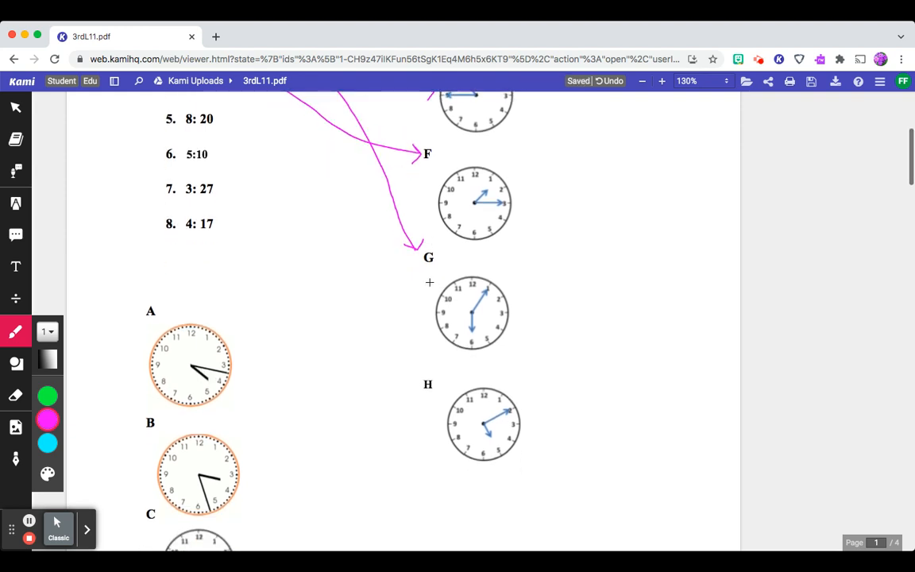
scroll("down", 3)
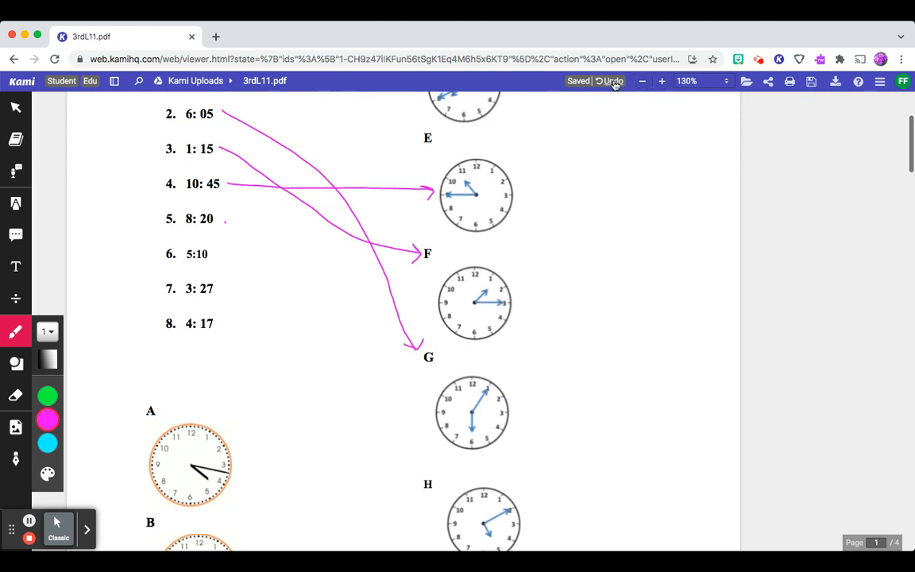
- Draw pink arrows linking 8:20 to C, 5:10 to H, 3:27 to B and 4:17 to A
scroll("down", 3)
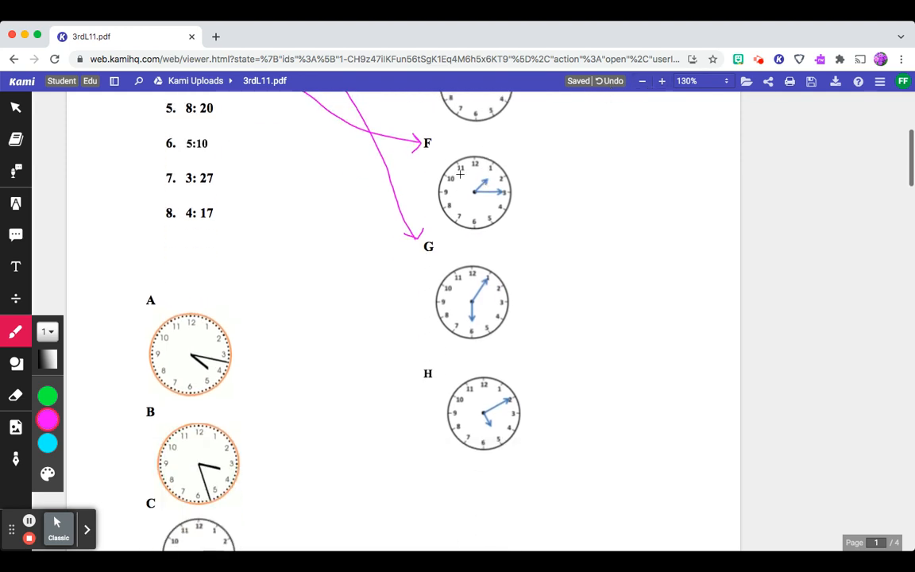
left_click_drag(224, 107, 285, 201)
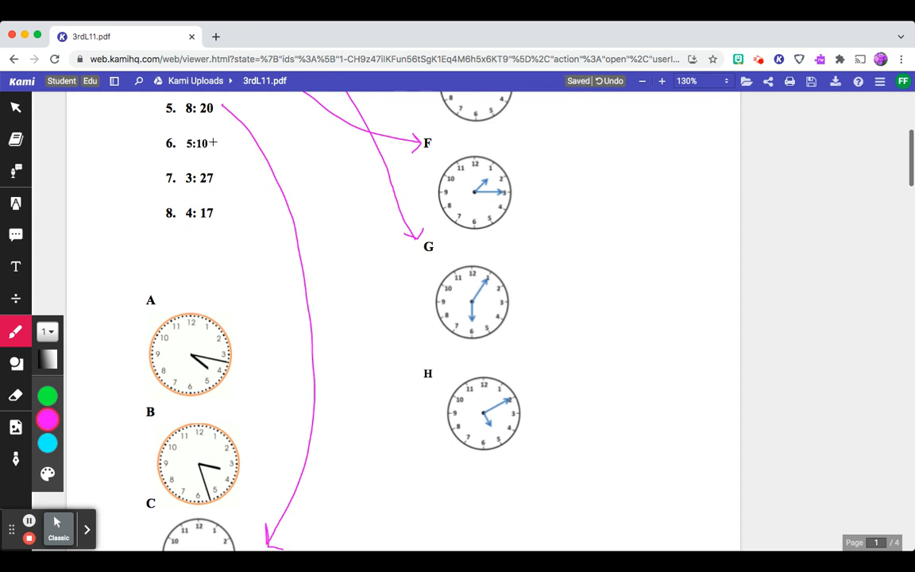
left_click_drag(215, 143, 401, 382)
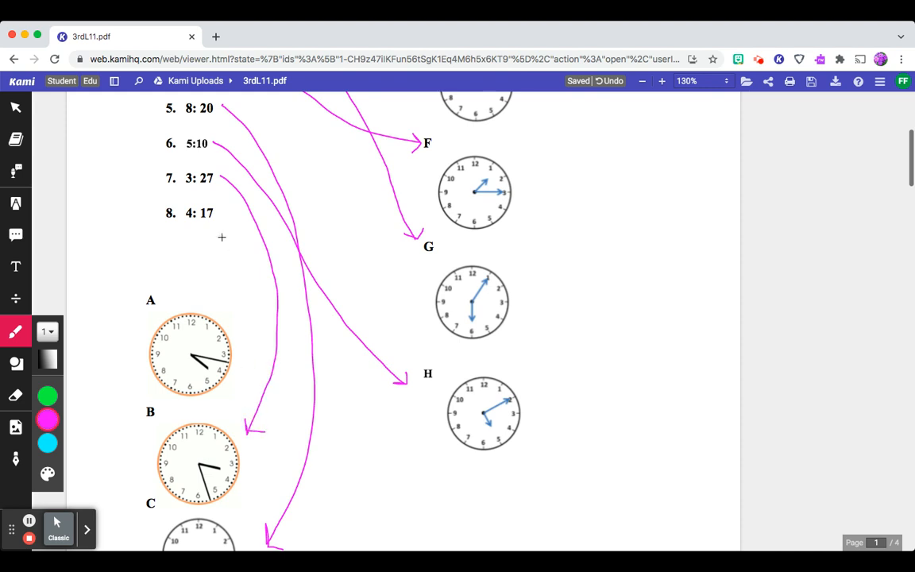
left_click_drag(221, 213, 220, 316)
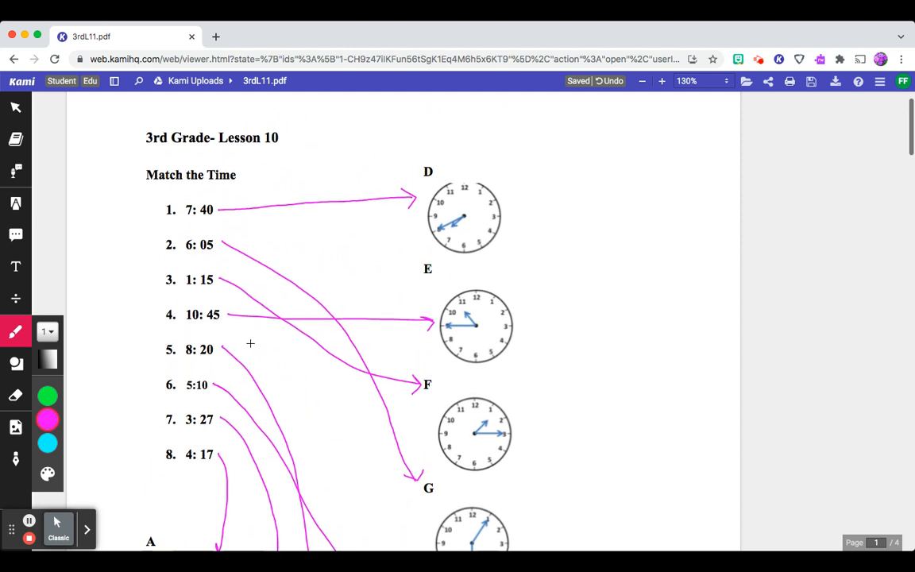
- Scroll past page 1 until page 2's Adding Decimals problems are in view
scroll("down", 3)
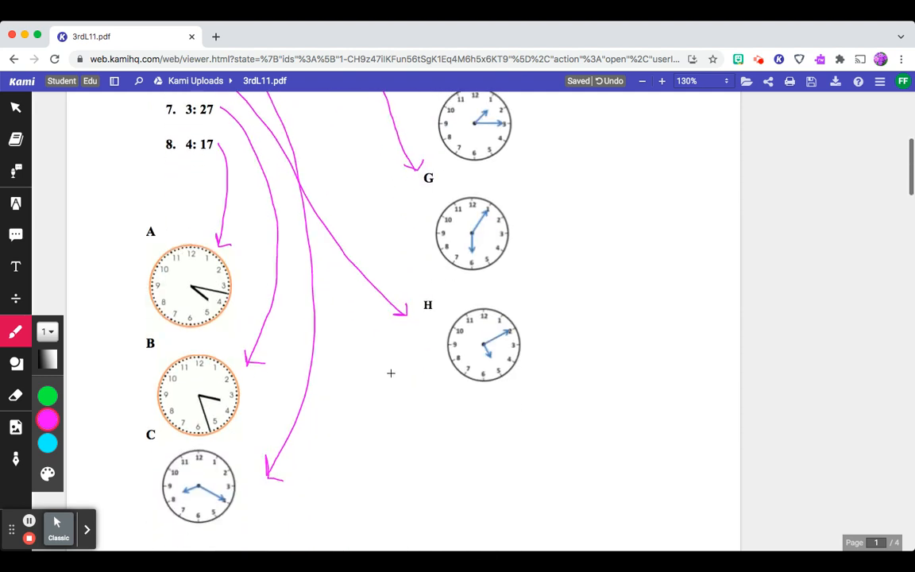
scroll("down", 3)
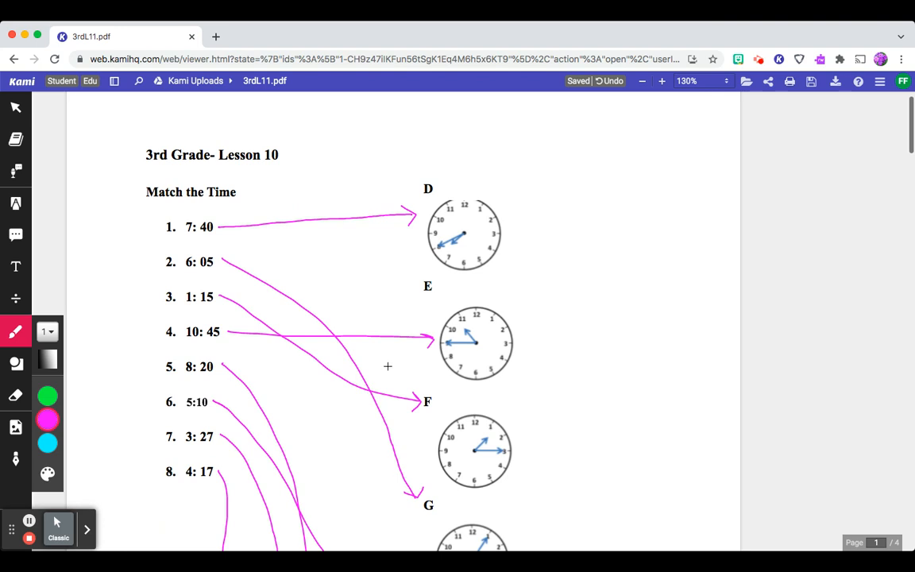
scroll("down", 3)
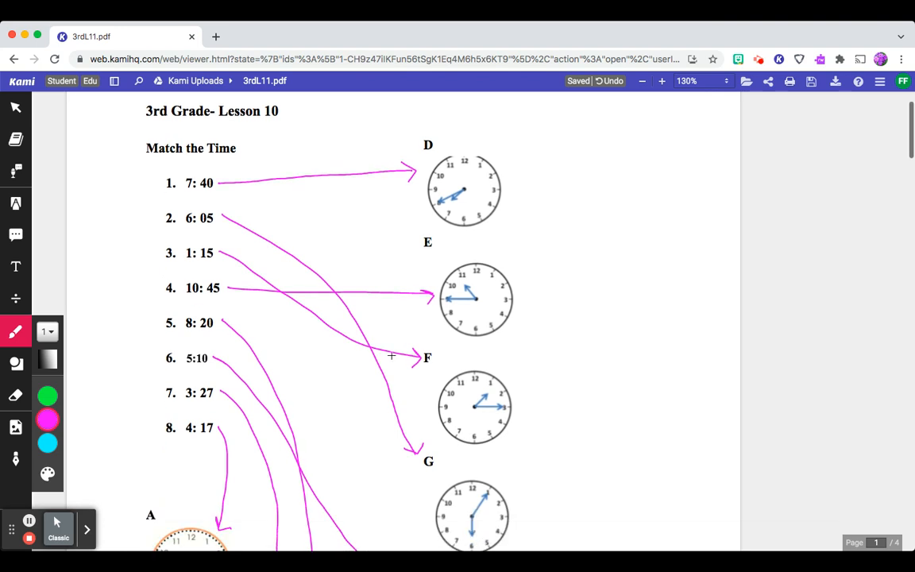
scroll("down", 3)
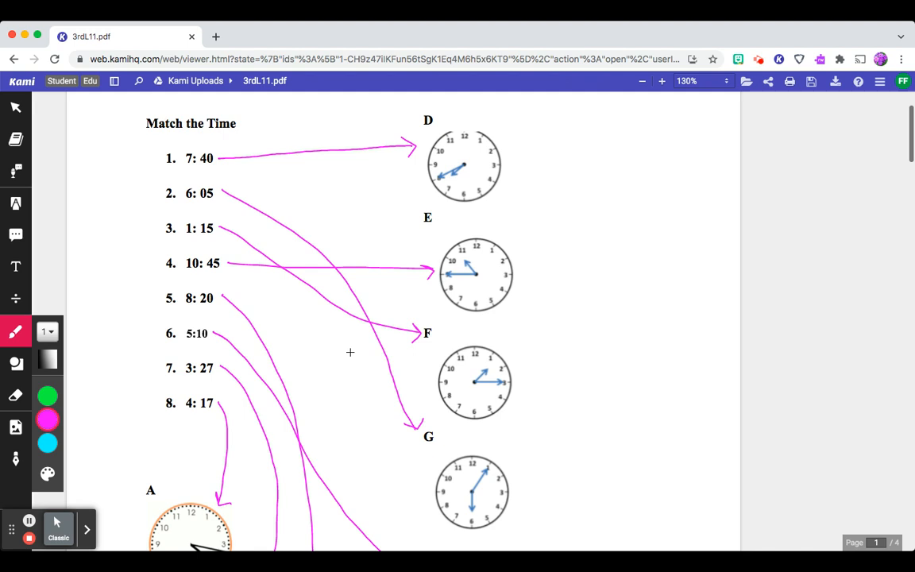
scroll("down", 3)
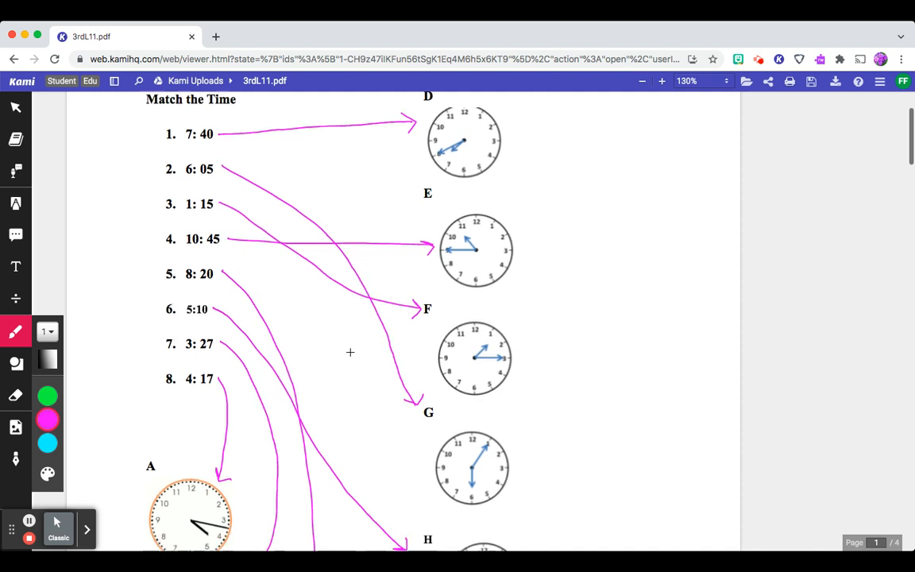
scroll("down", 3)
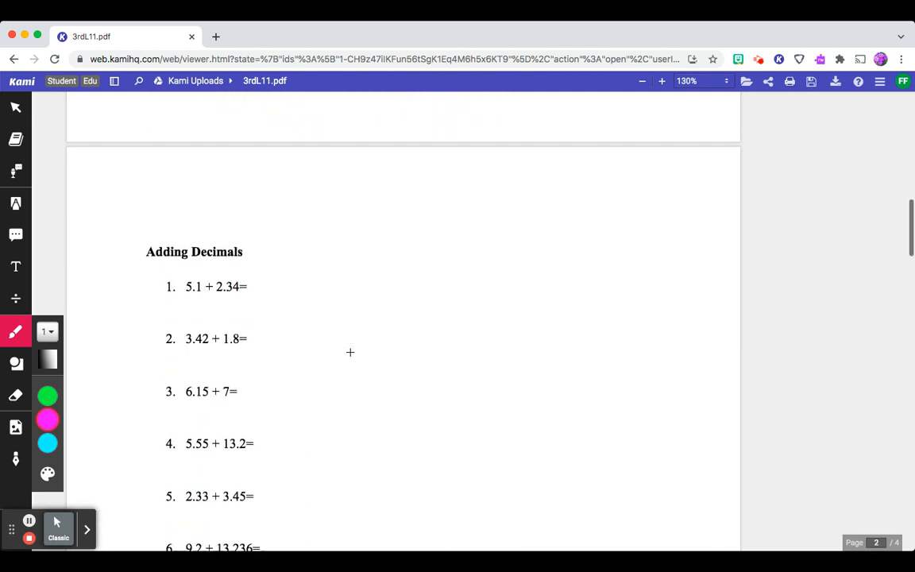
- Work 5.1 + 2.34 as a column sum and write 7.44 beside problem 1
scroll("down", 3)
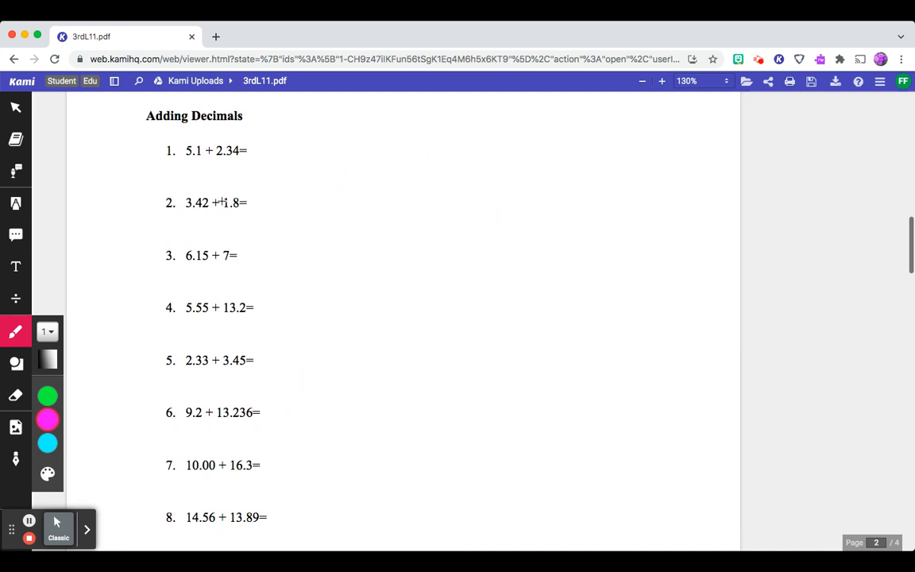
left_click_drag(141, 134, 192, 131)
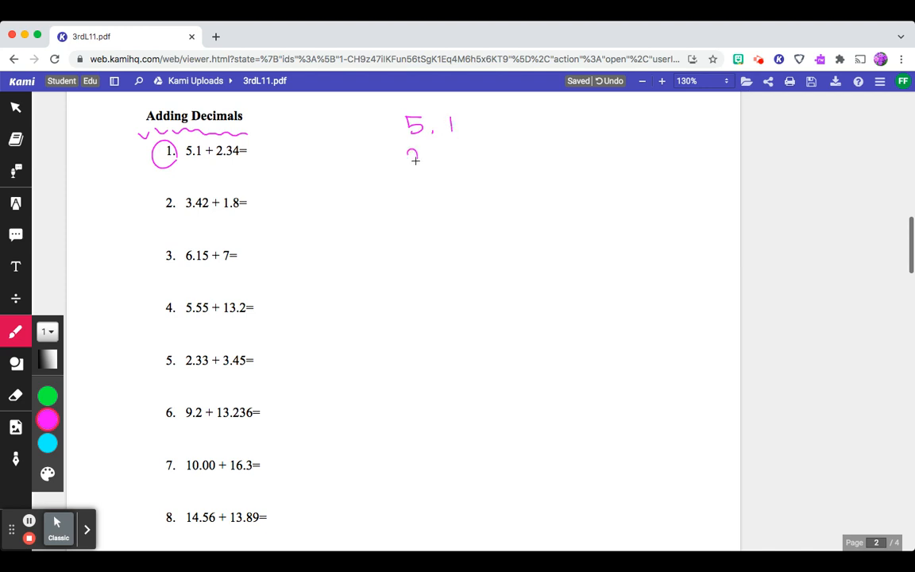
left_click_drag(409, 167, 473, 162)
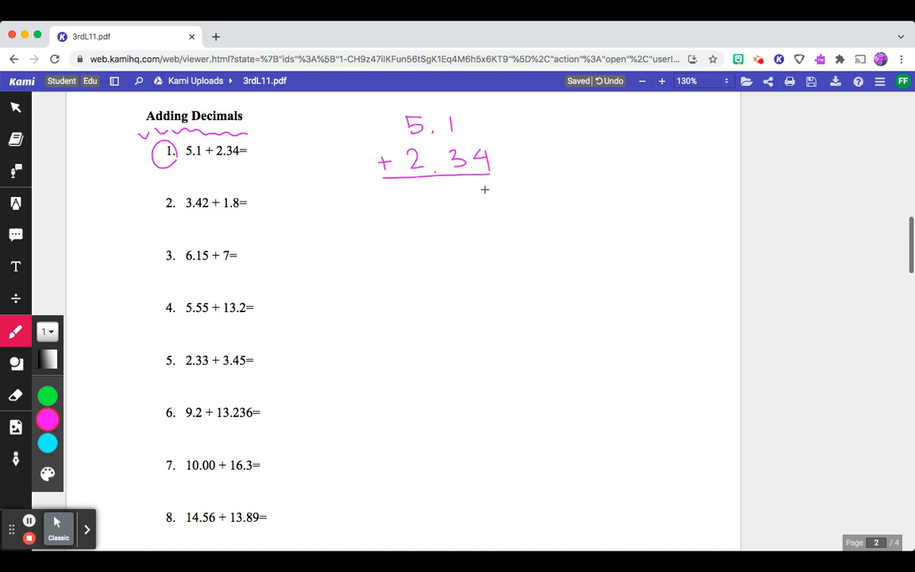
left_click_drag(449, 194, 488, 195)
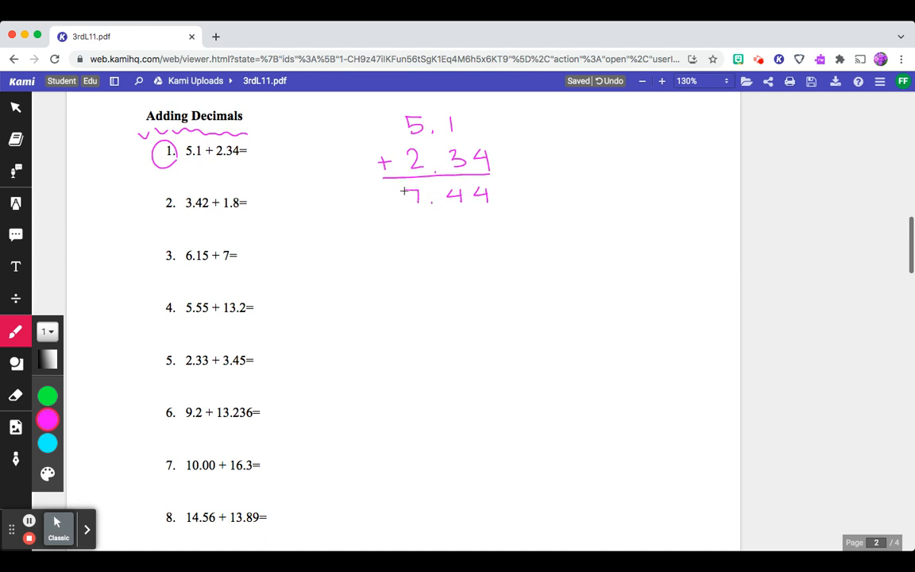
left_click_drag(255, 141, 276, 159)
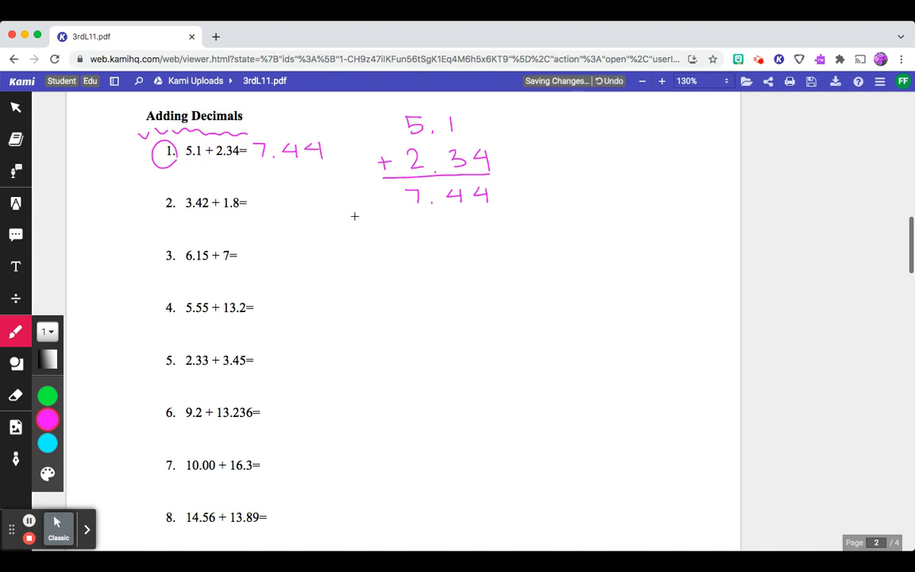
- Write 13.15 for problem 3, 5.78 for problem 5 and 26.30 for problem 7
scroll("down", 3)
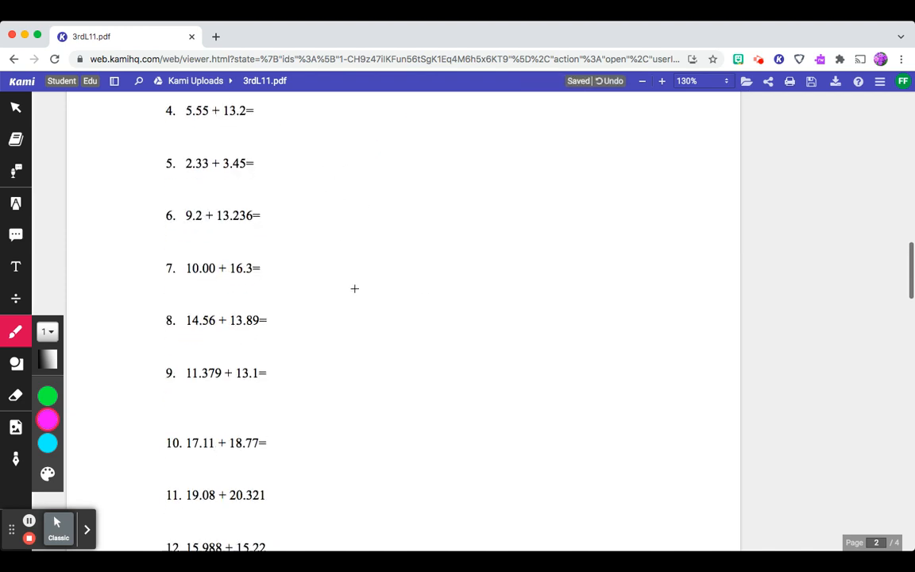
scroll("down", 3)
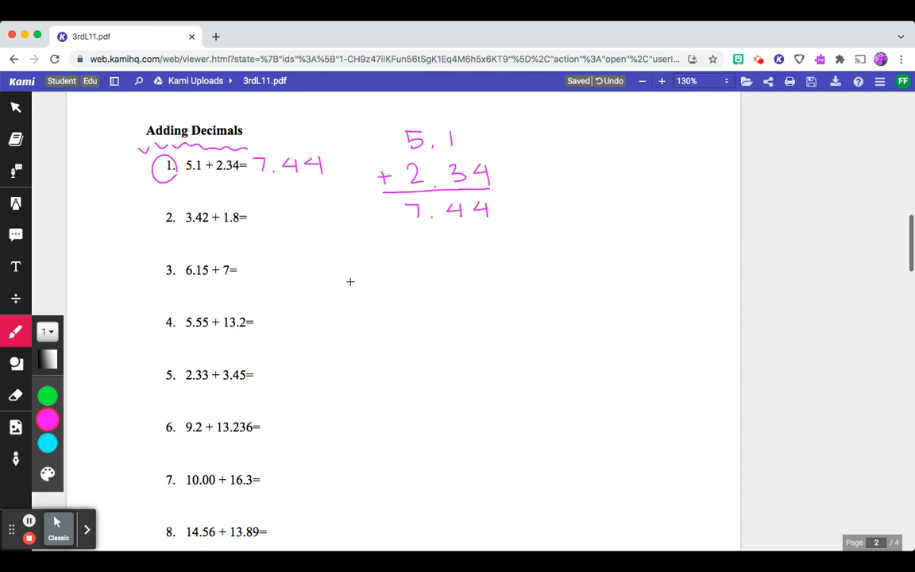
scroll("down", 3)
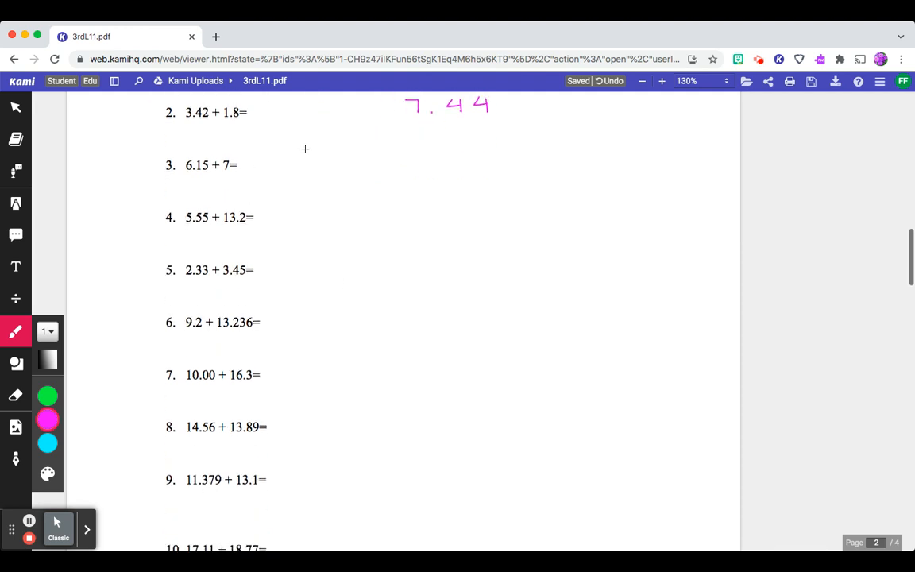
left_click_drag(255, 171, 266, 159)
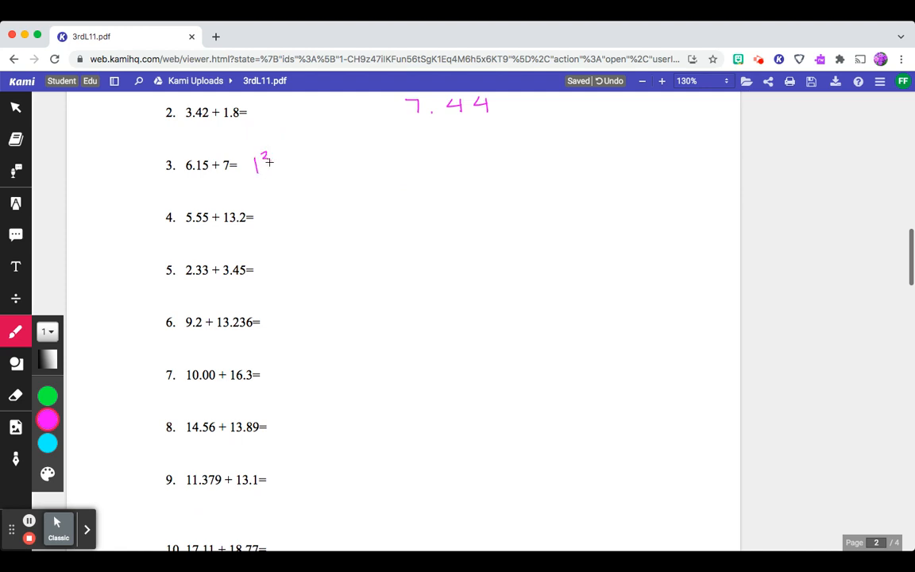
left_click_drag(254, 162, 310, 171)
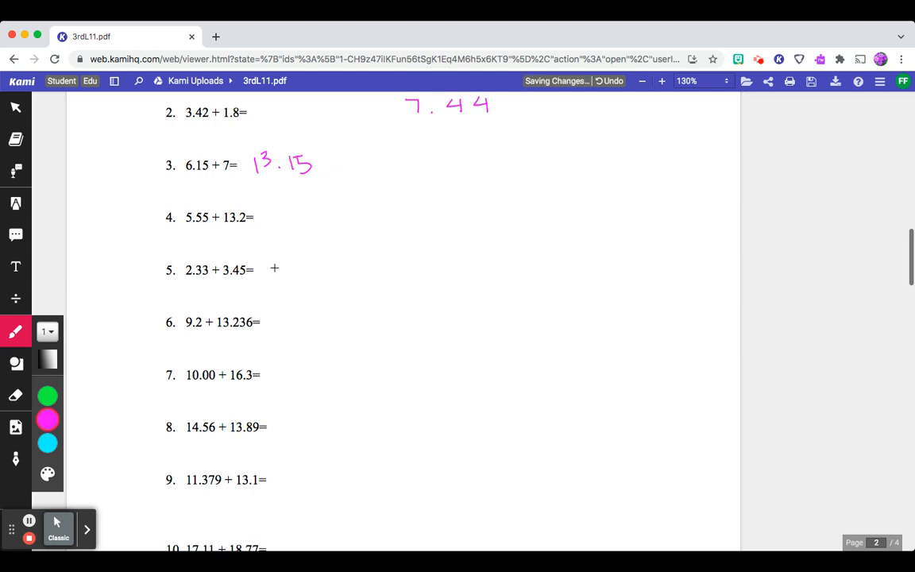
left_click_drag(270, 274, 294, 274)
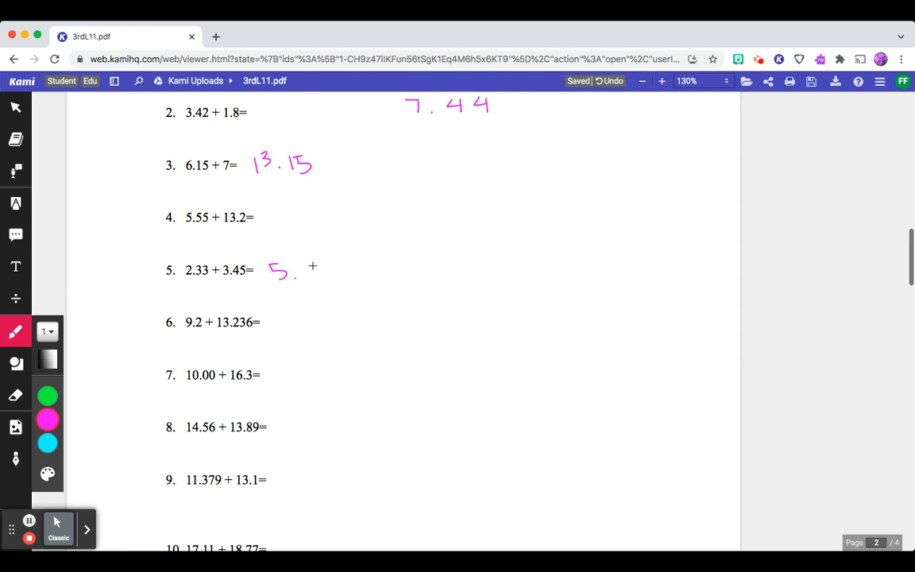
left_click_drag(290, 270, 334, 270)
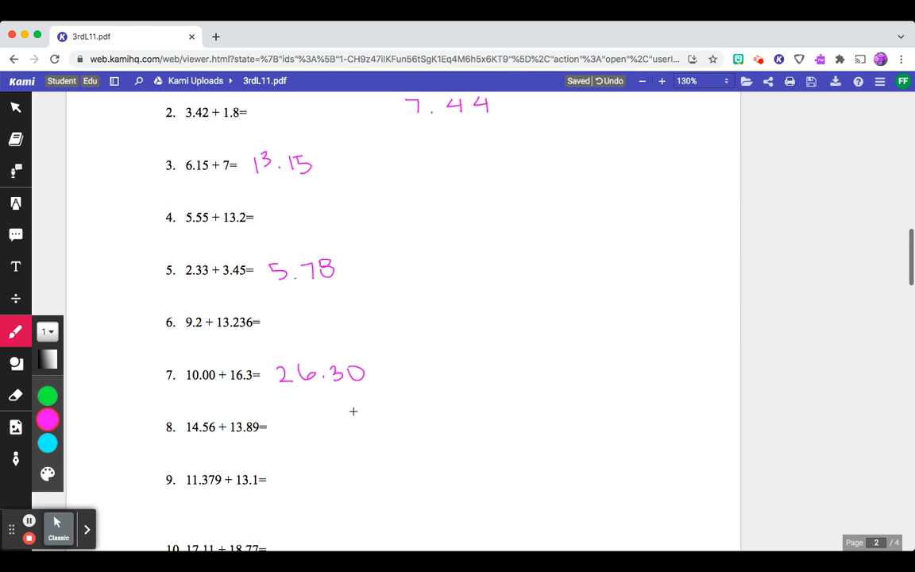
- Write 24.479 beside problem 9 and 39.401 beside problem 11
scroll("down", 3)
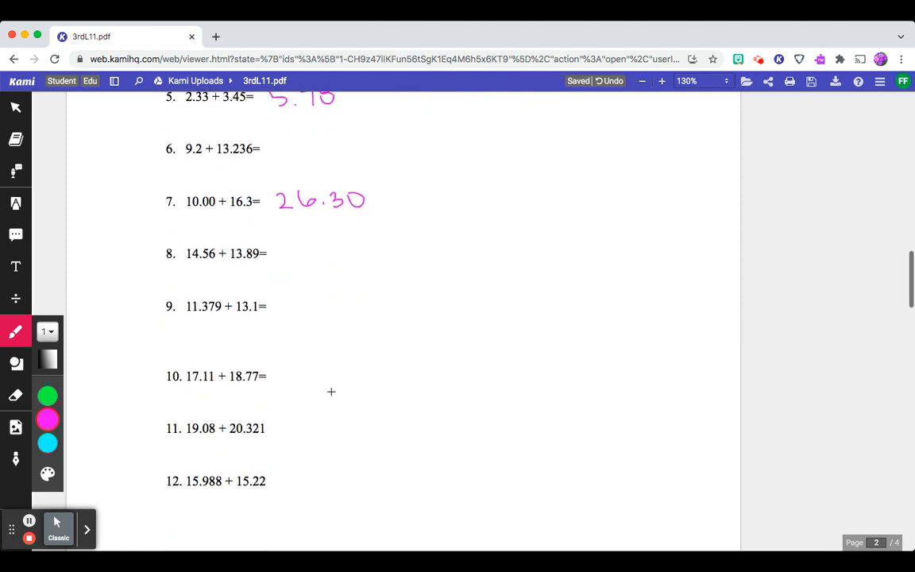
mouse_move(288, 316)
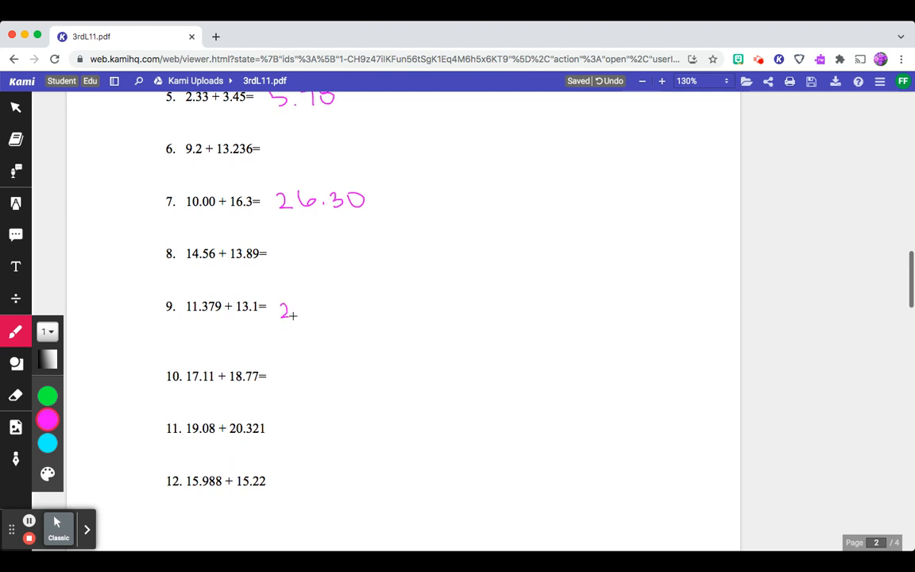
left_click_drag(298, 314, 329, 310)
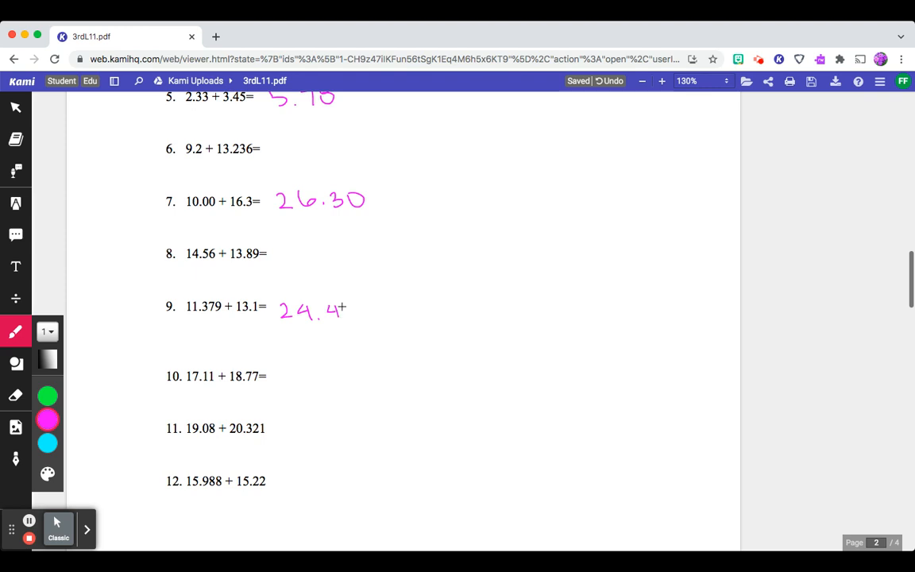
left_click_drag(340, 309, 365, 313)
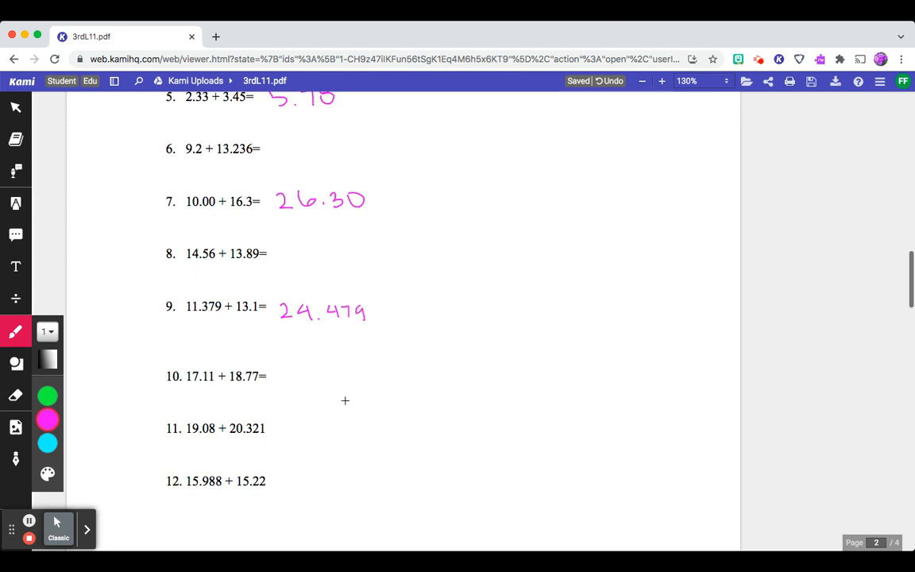
mouse_move(281, 433)
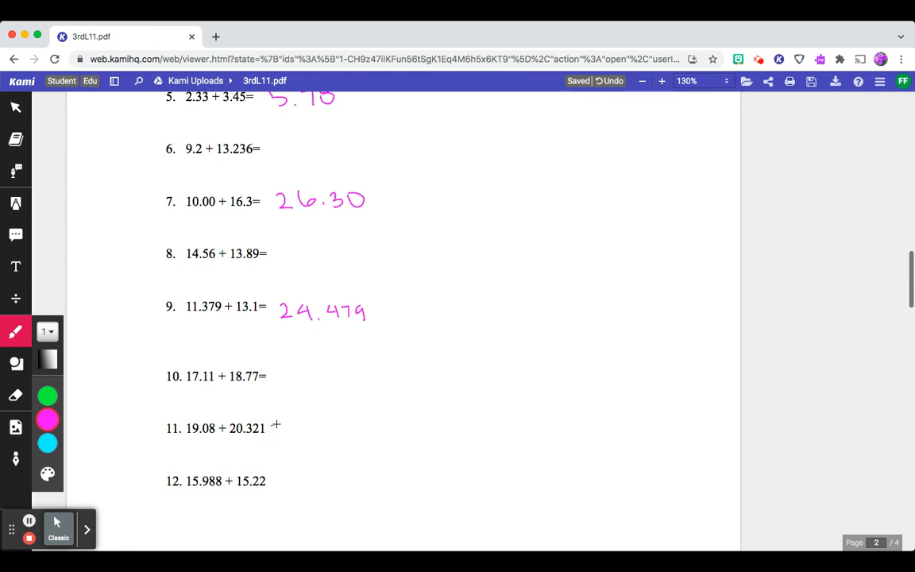
left_click_drag(274, 431, 306, 432)
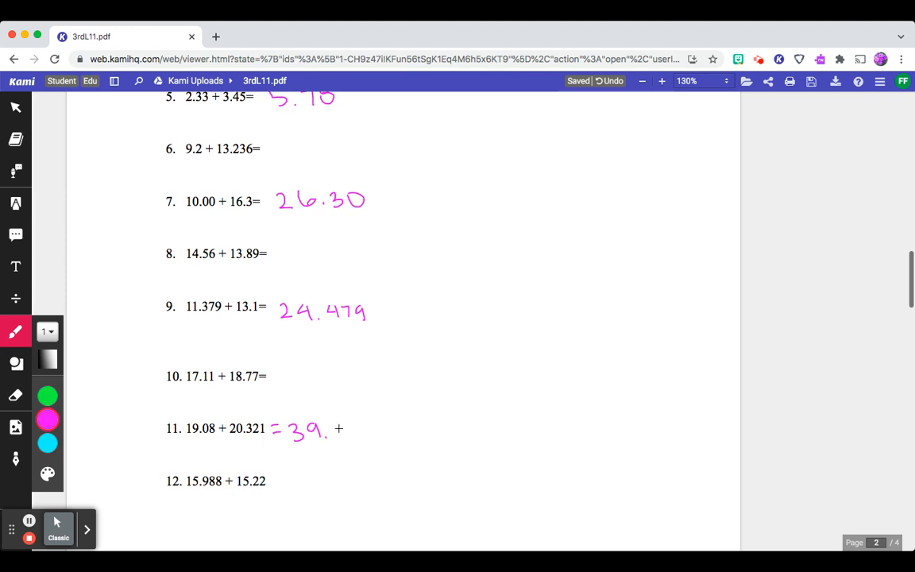
type("401")
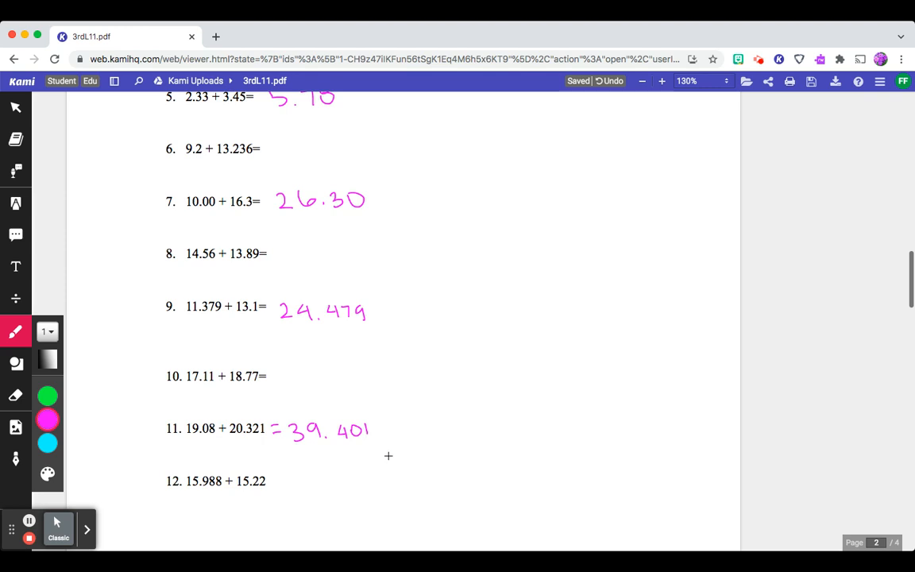
- Handwrite pink answers 5.22 beside problem 2 and 13.75 beside problem 4
scroll("up", 3)
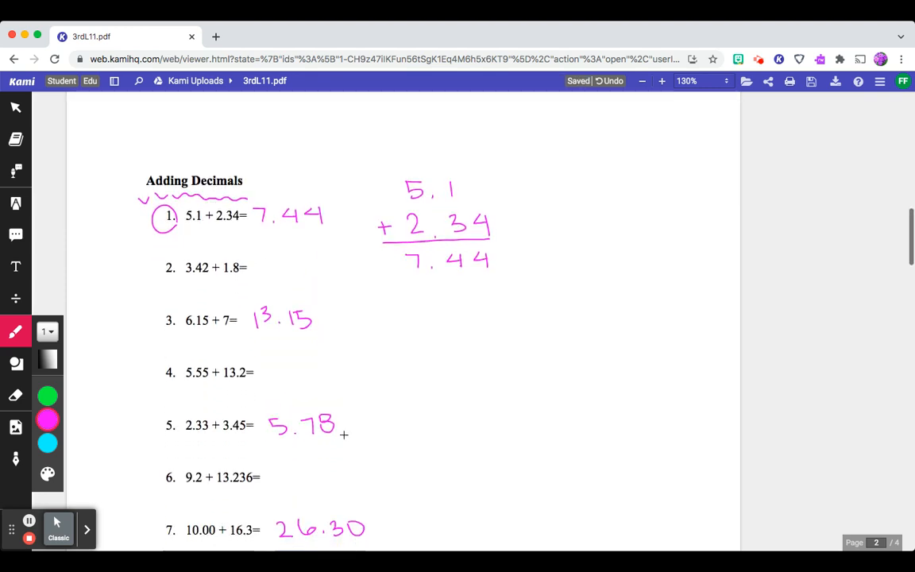
mouse_move(263, 297)
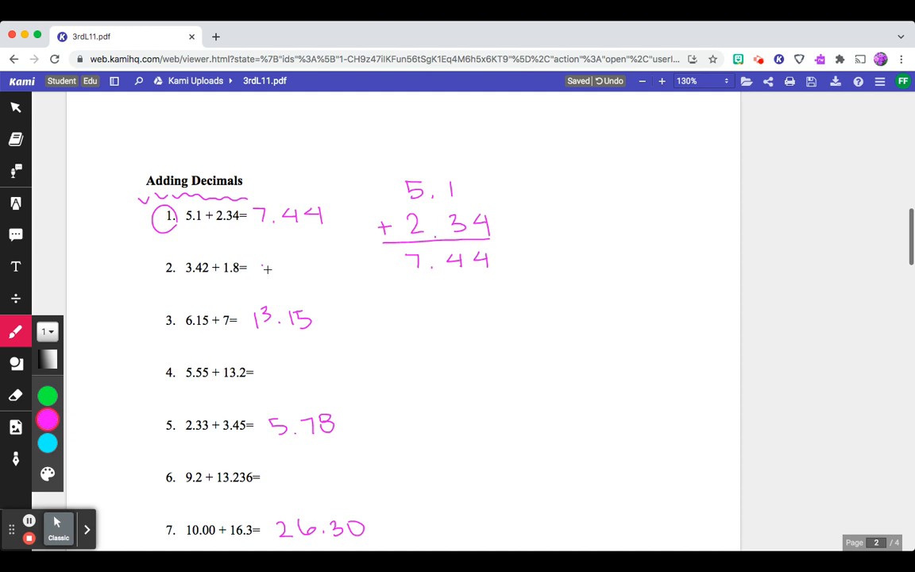
mouse_move(264, 267)
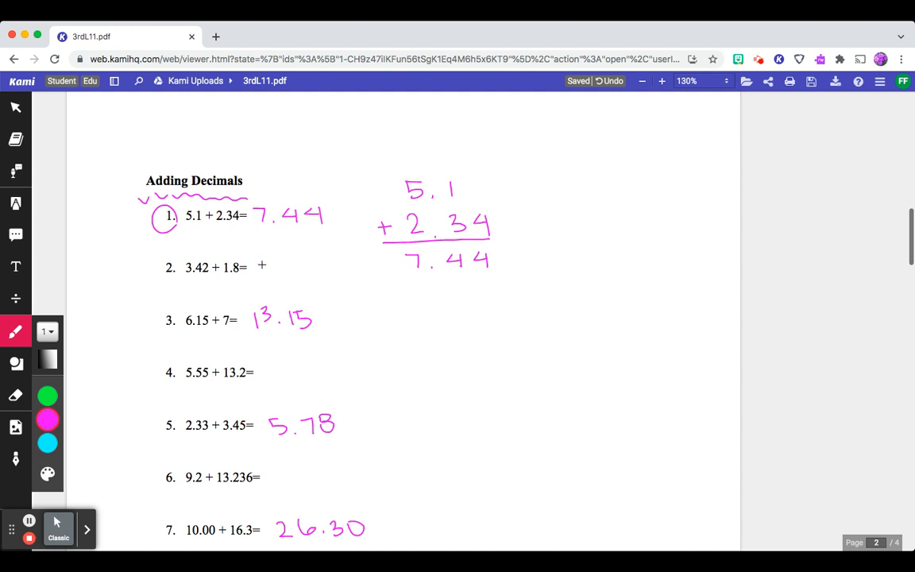
left_click_drag(258, 274, 270, 262)
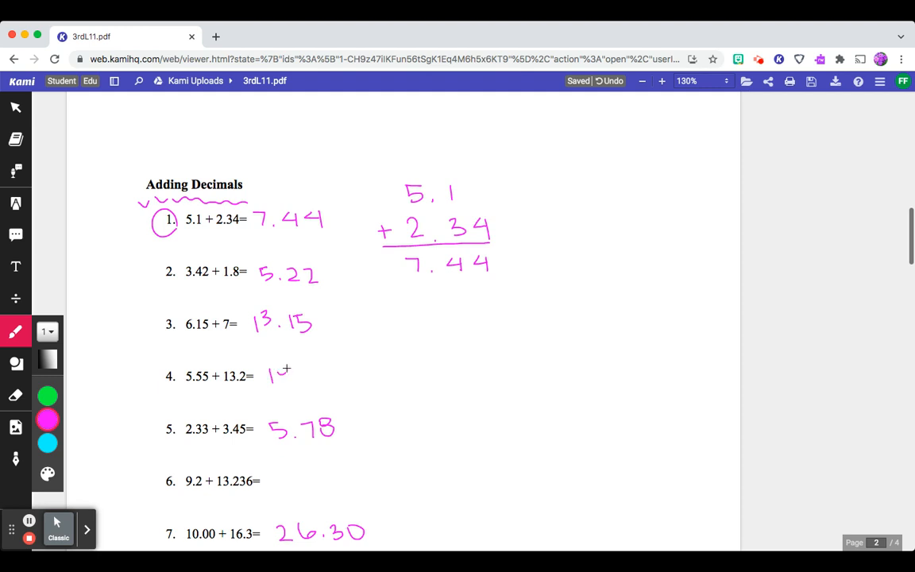
left_click_drag(282, 369, 322, 381)
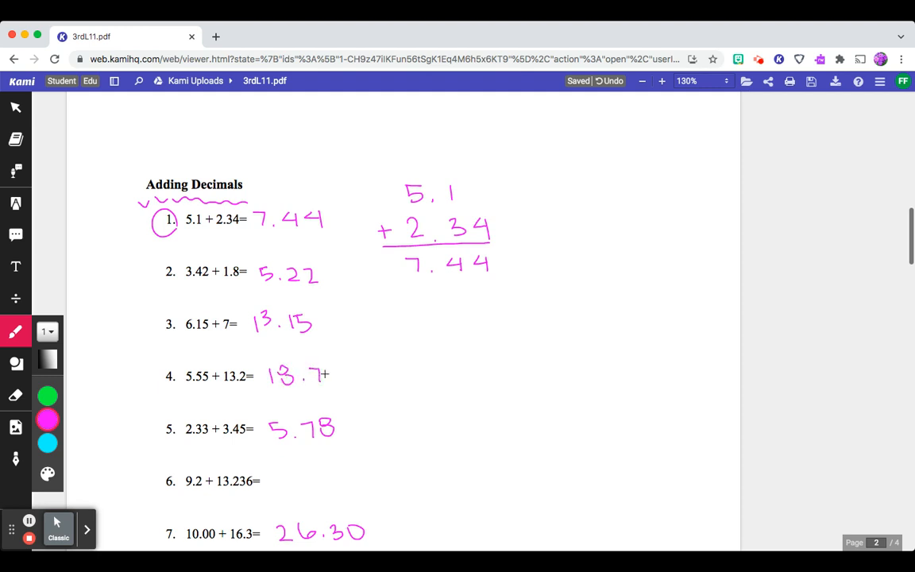
left_click_drag(324, 380, 341, 380)
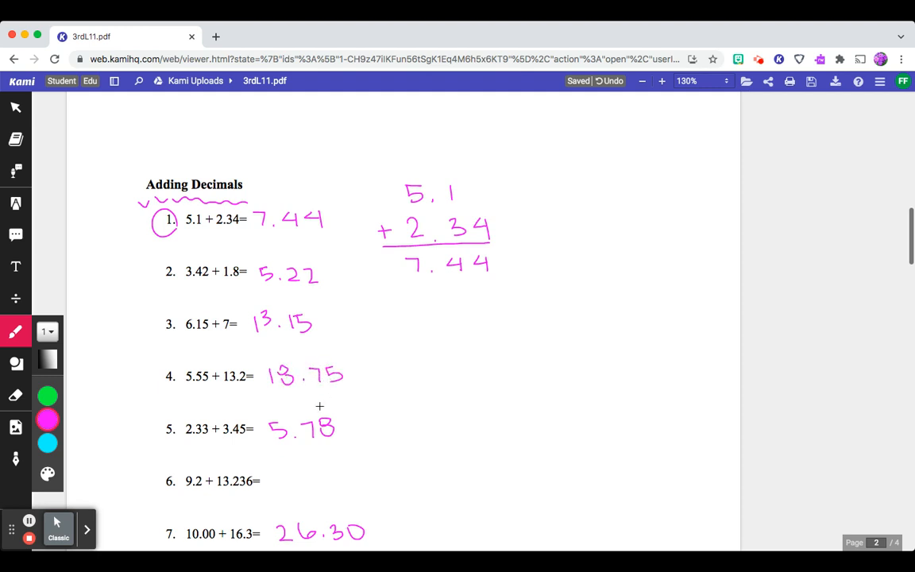
scroll("down", 3)
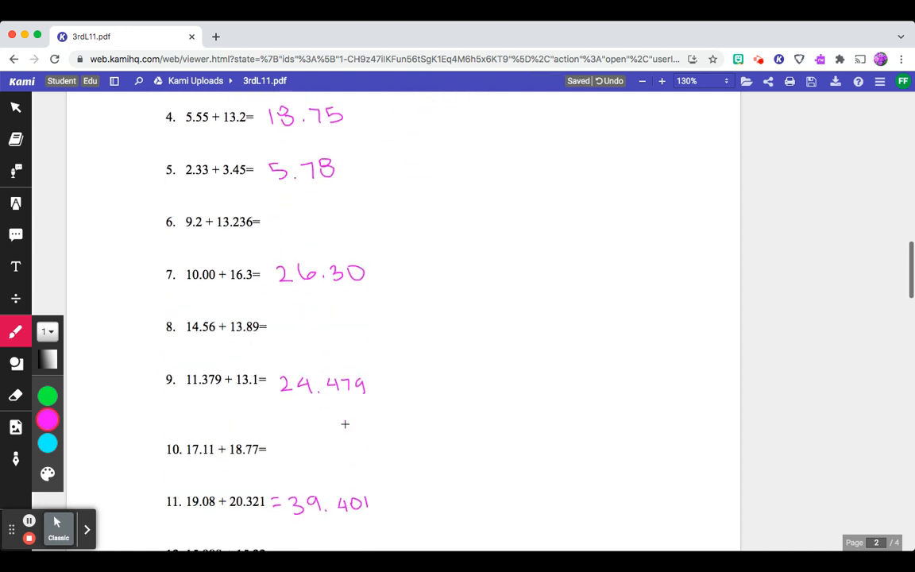
mouse_move(278, 211)
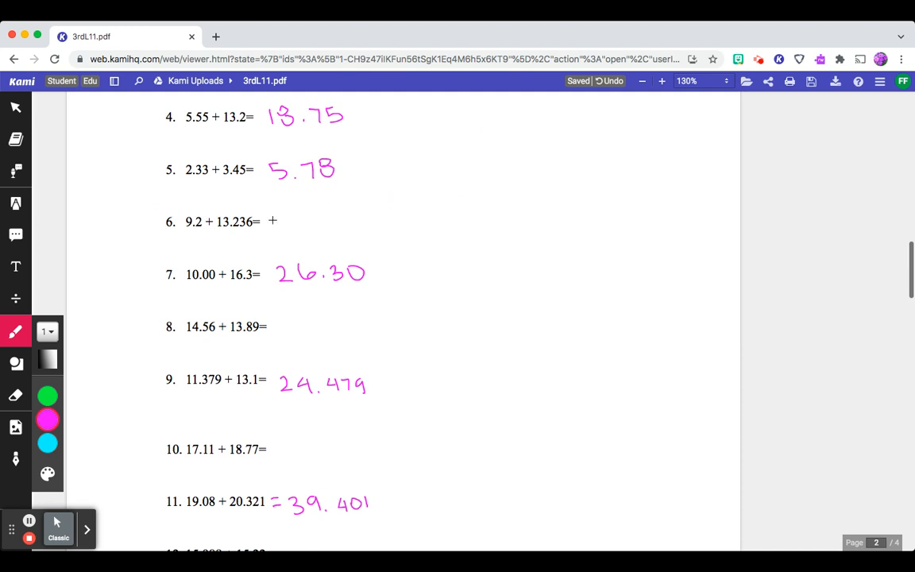
mouse_move(272, 220)
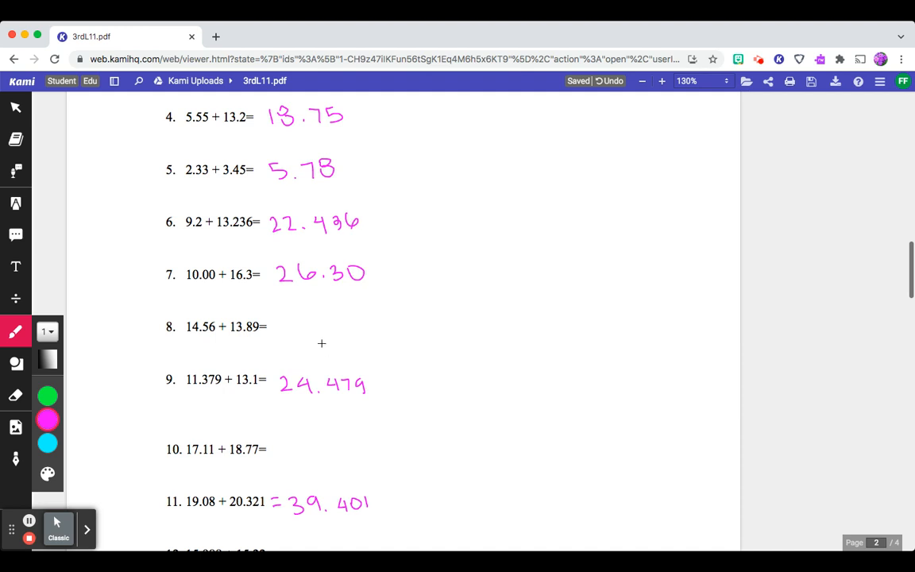
mouse_move(275, 326)
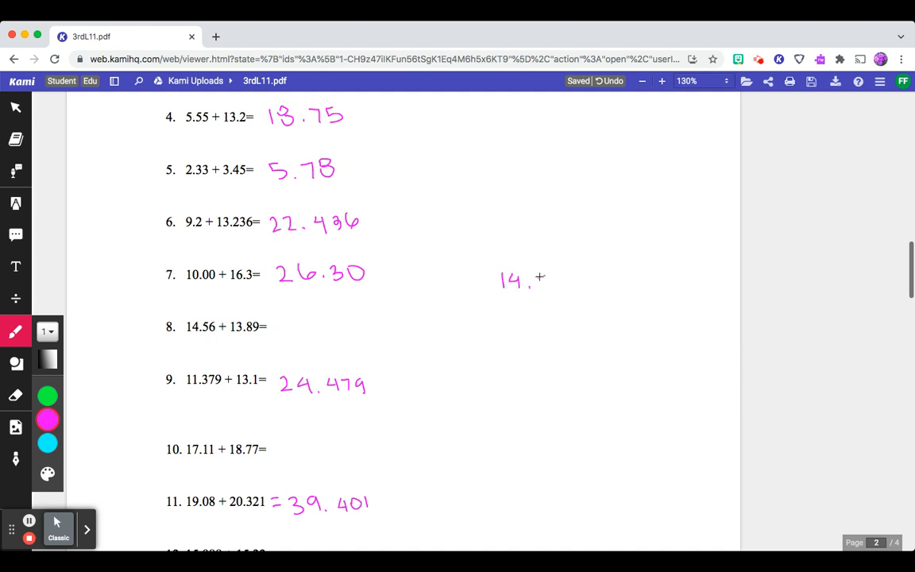
- Add 14.56 and 13.89 vertically with carries, recording 28.45 after problem 8
left_click_drag(544, 282, 572, 282)
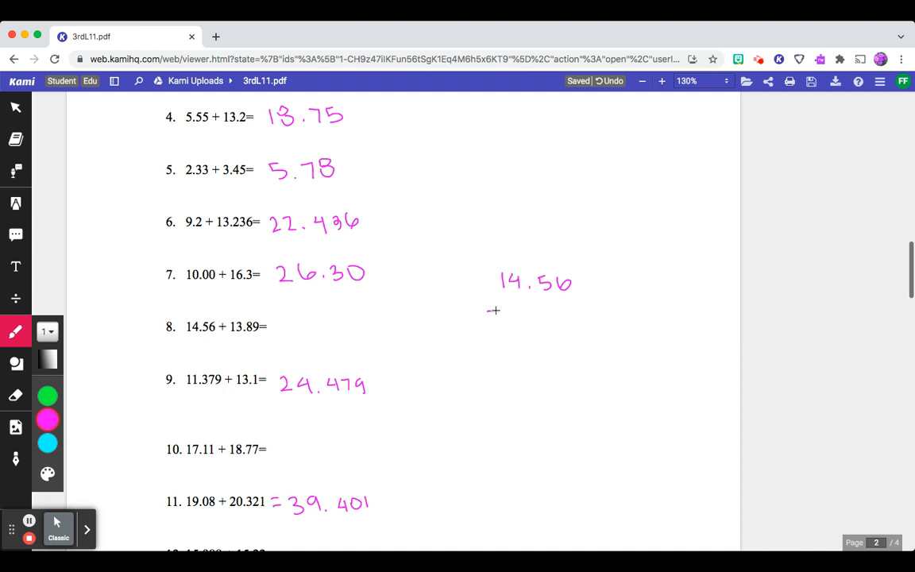
left_click_drag(486, 310, 556, 310)
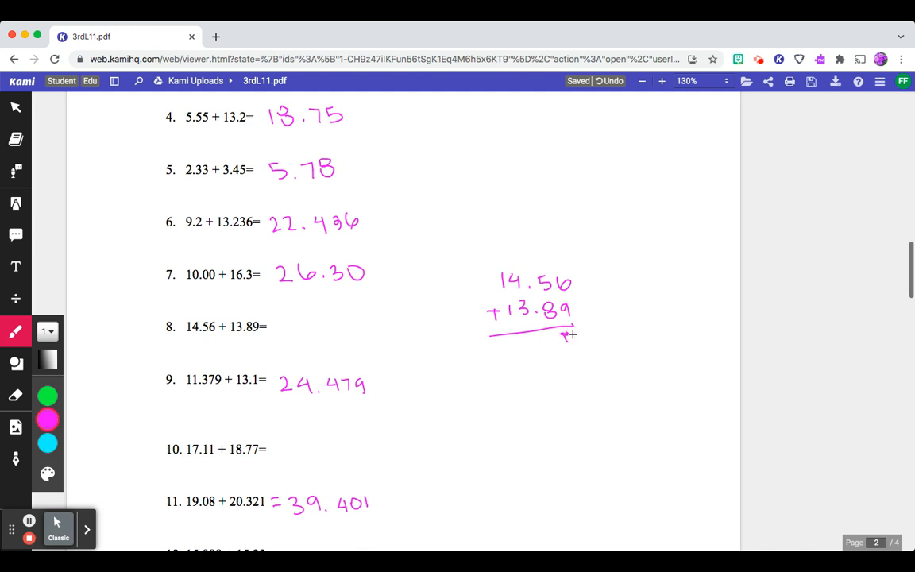
left_click_drag(564, 350, 576, 333)
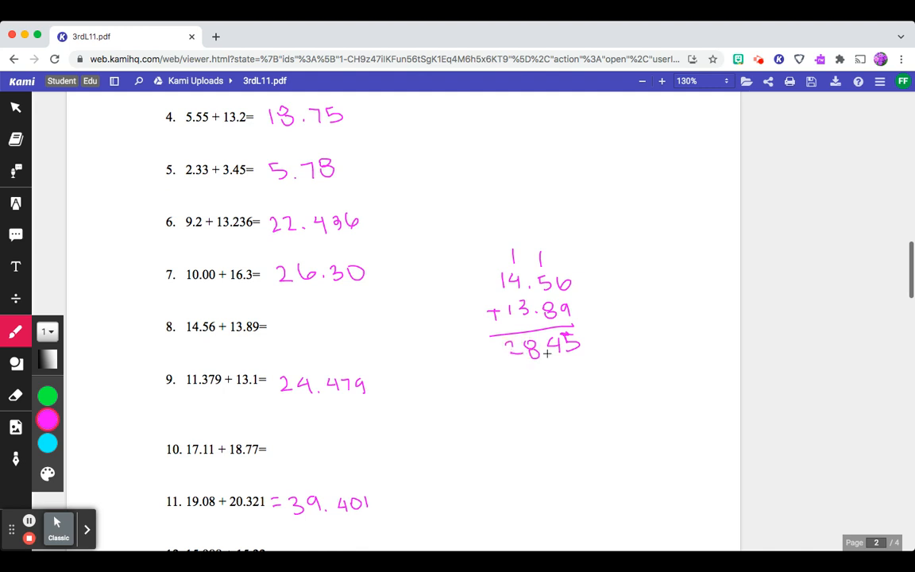
left_click_drag(281, 332, 298, 324)
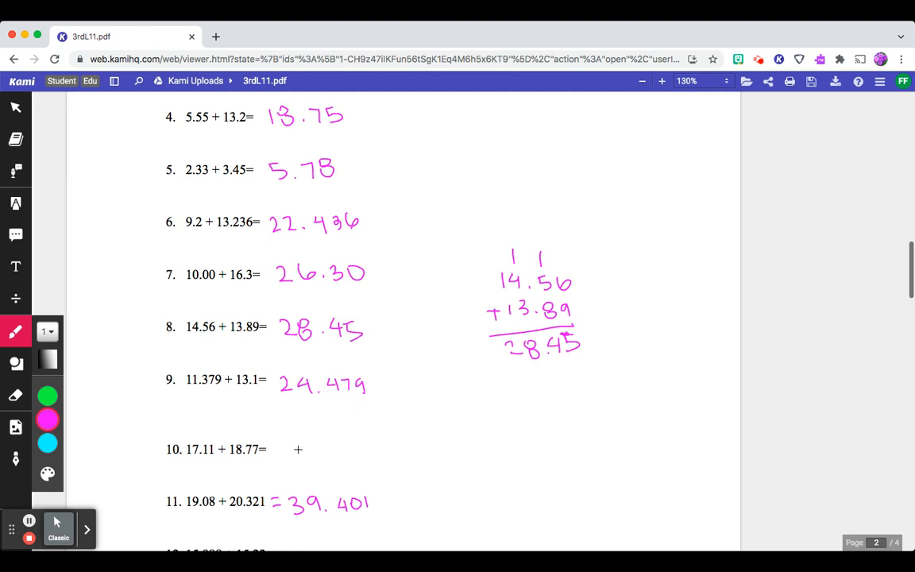
- Handwrite 35.88 in pink after problem 10, 17.11 + 18.77
scroll("down", 3)
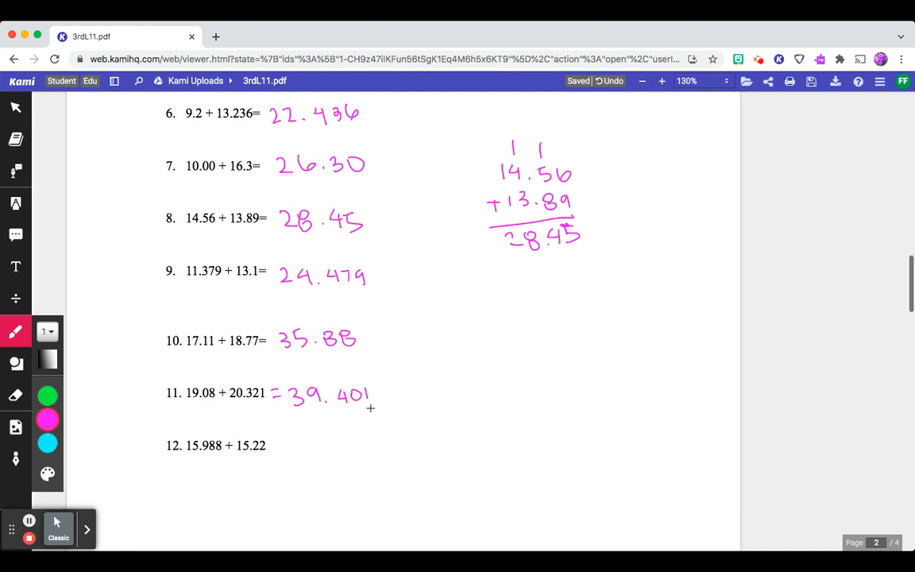
mouse_move(478, 371)
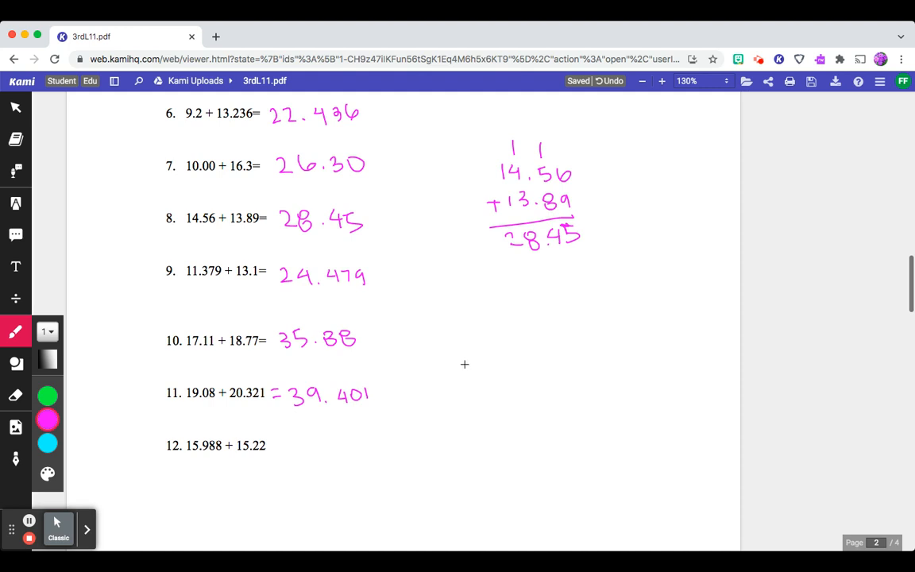
mouse_move(463, 364)
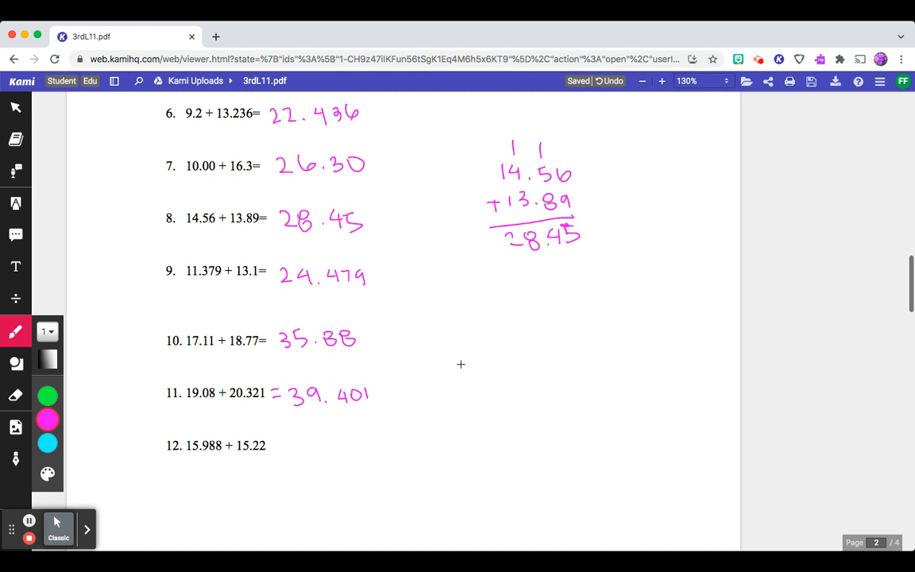
left_click_drag(274, 448, 305, 445)
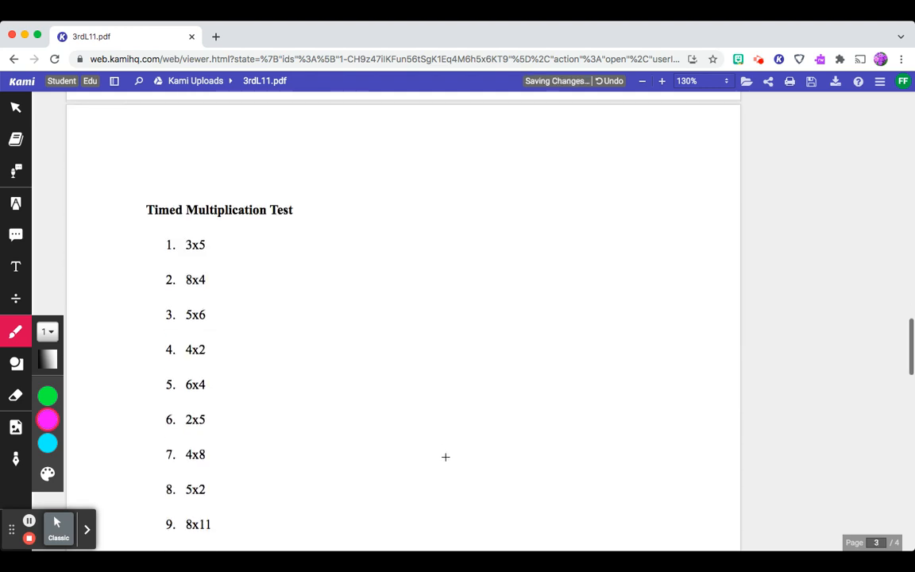
- Scroll to page 3 so the Timed Multiplication Test list is in view
scroll("down", 3)
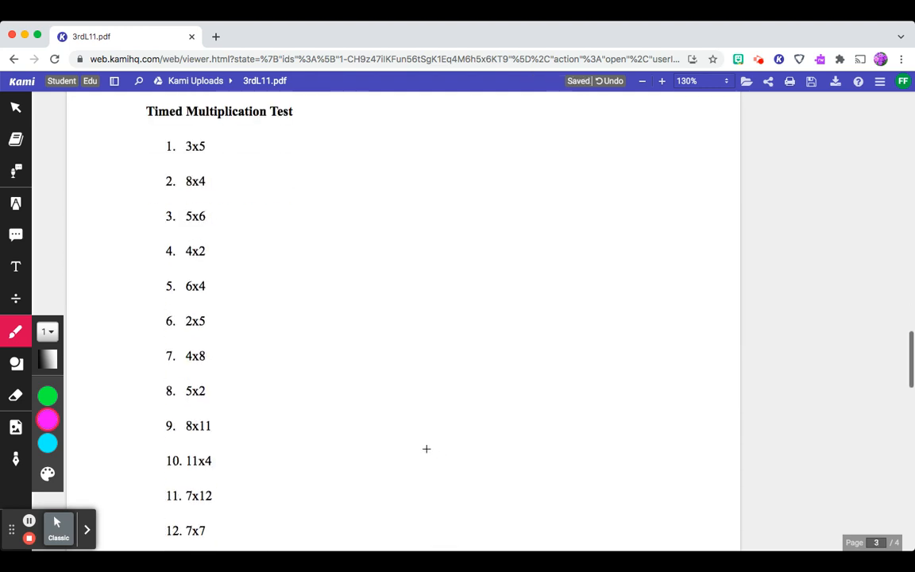
mouse_move(420, 454)
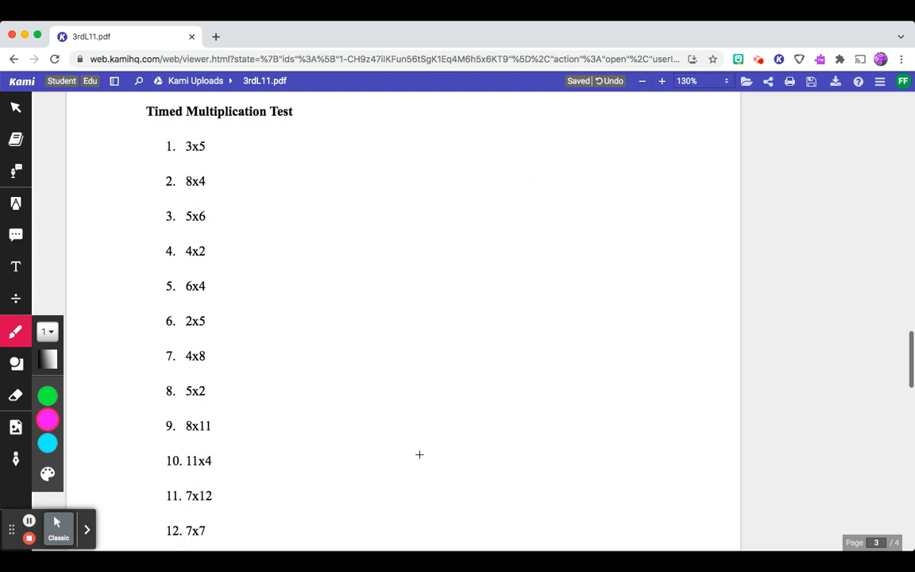
mouse_move(199, 133)
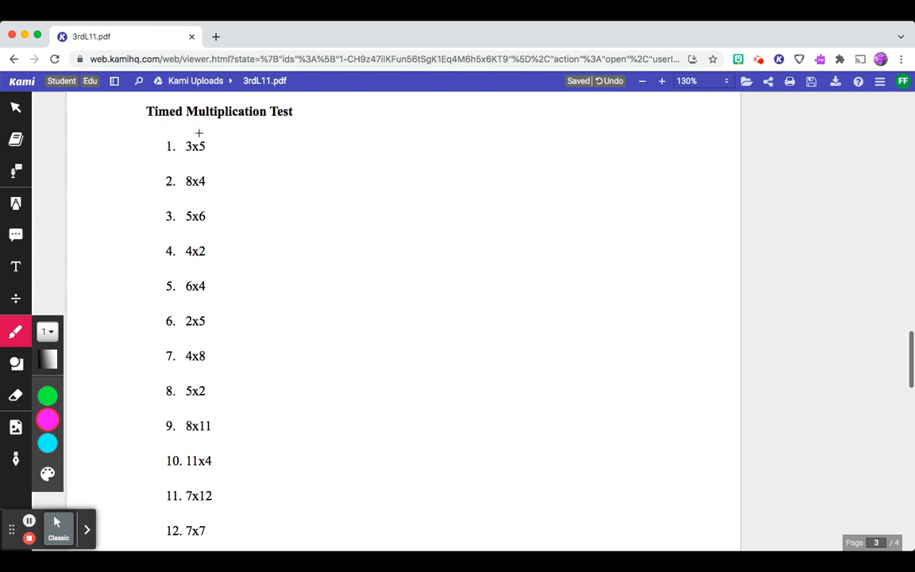
mouse_move(256, 202)
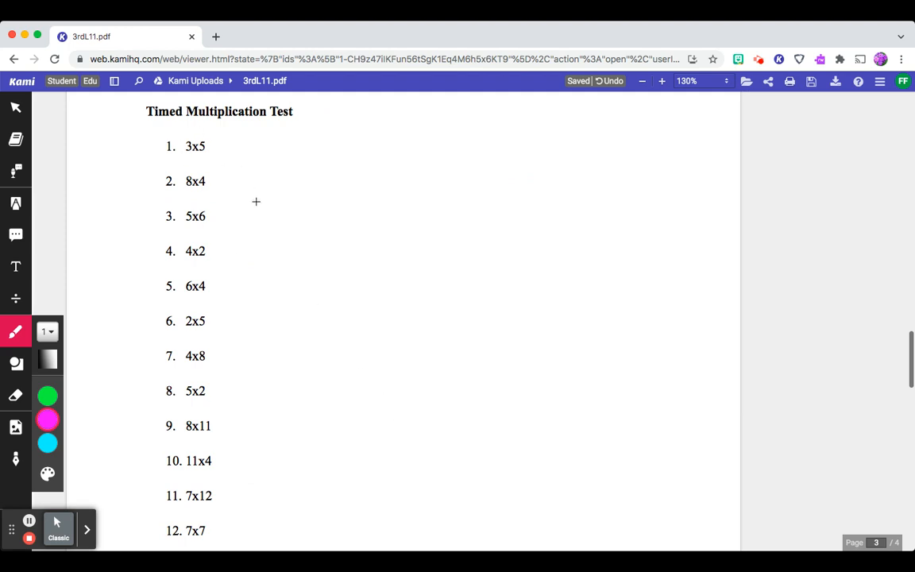
mouse_move(270, 225)
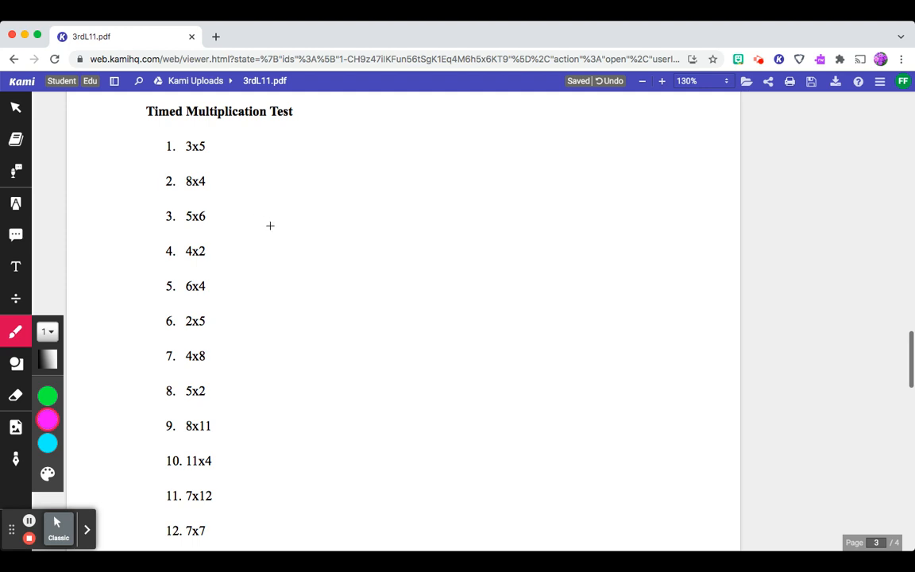
scroll("down", 3)
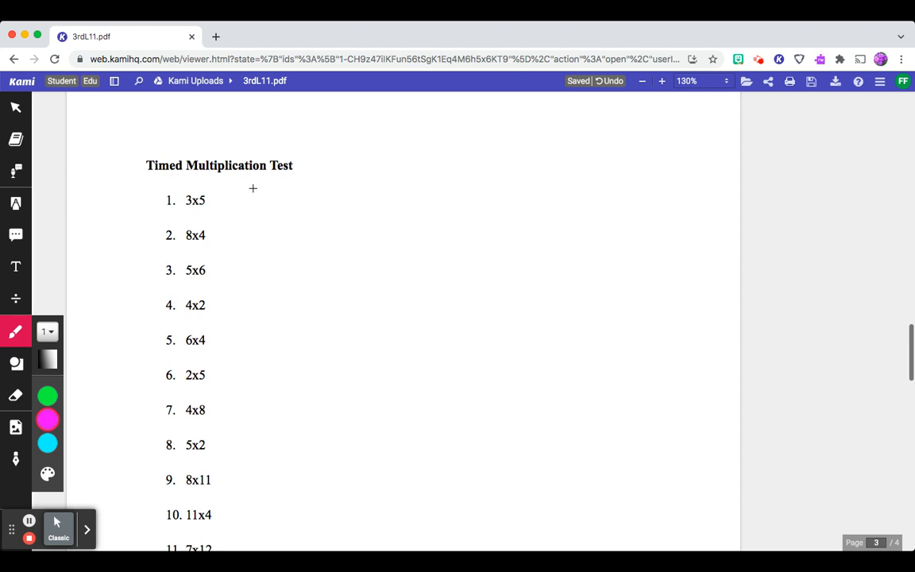
scroll("down", 3)
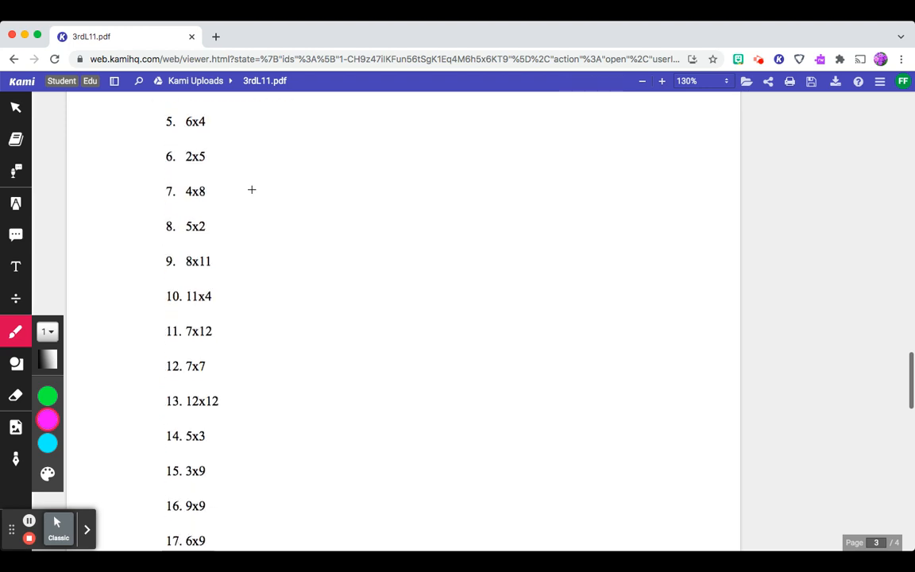
scroll("down", 3)
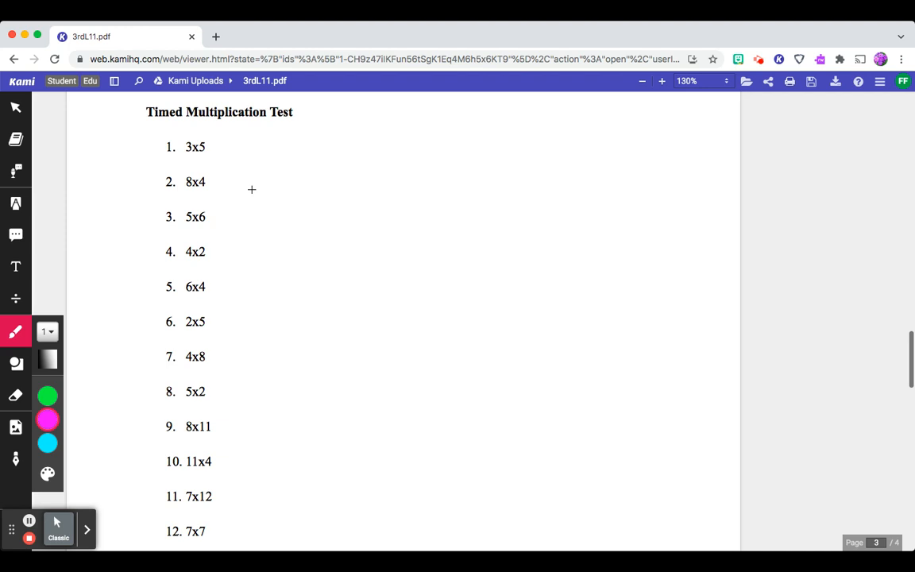
mouse_move(222, 146)
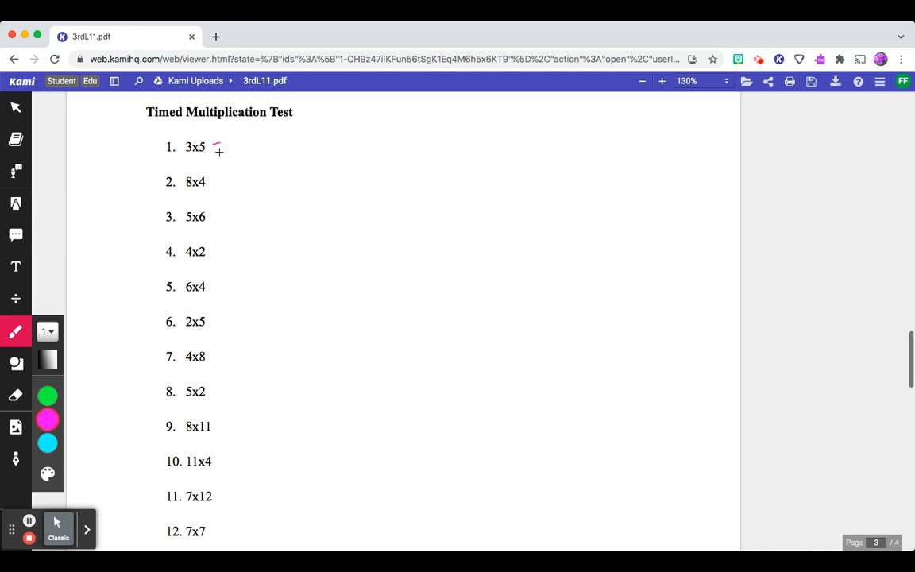
- Handwrite =8, =24, =10, =32, =10, =38, =44 and =84 beside multiplication problems 4–11
left_click_drag(216, 147, 258, 147)
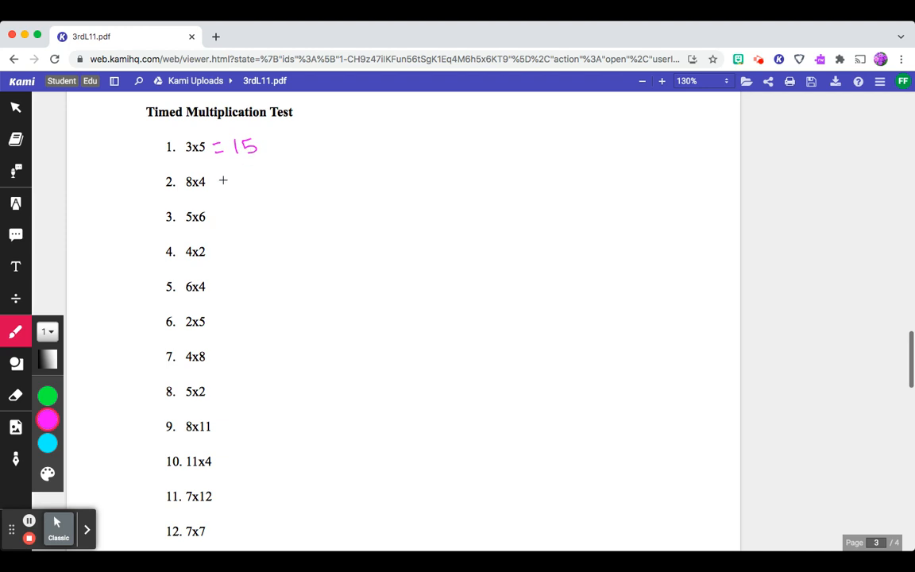
left_click_drag(214, 181, 268, 181)
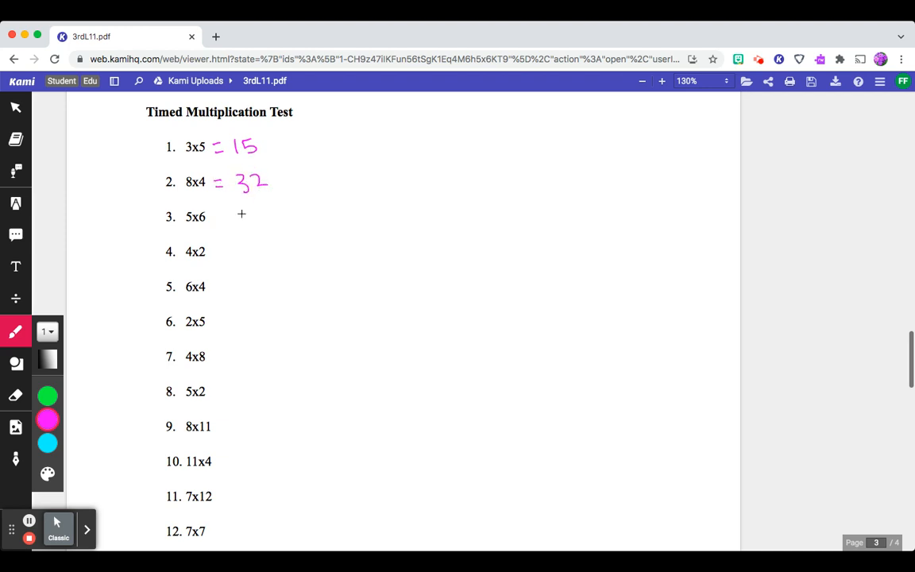
left_click_drag(223, 216, 268, 216)
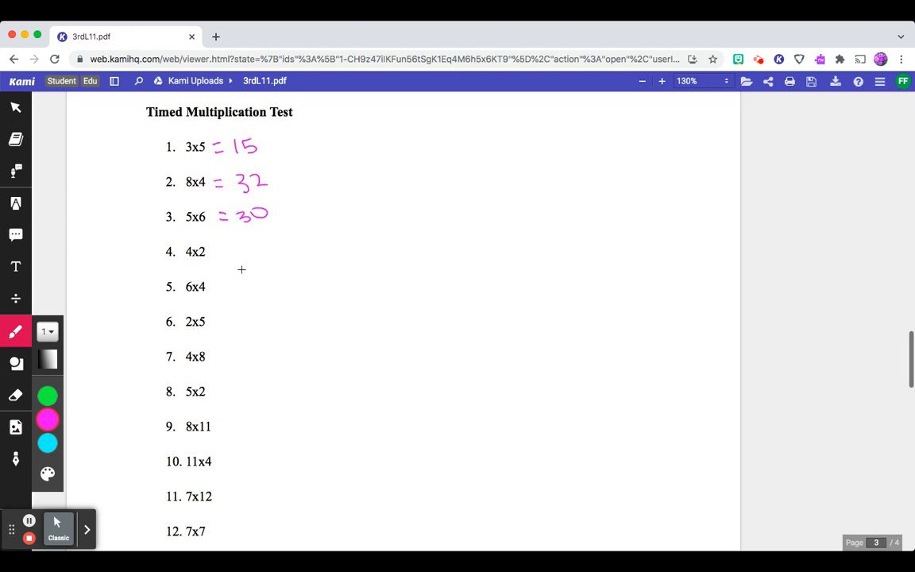
left_click_drag(218, 252, 248, 251)
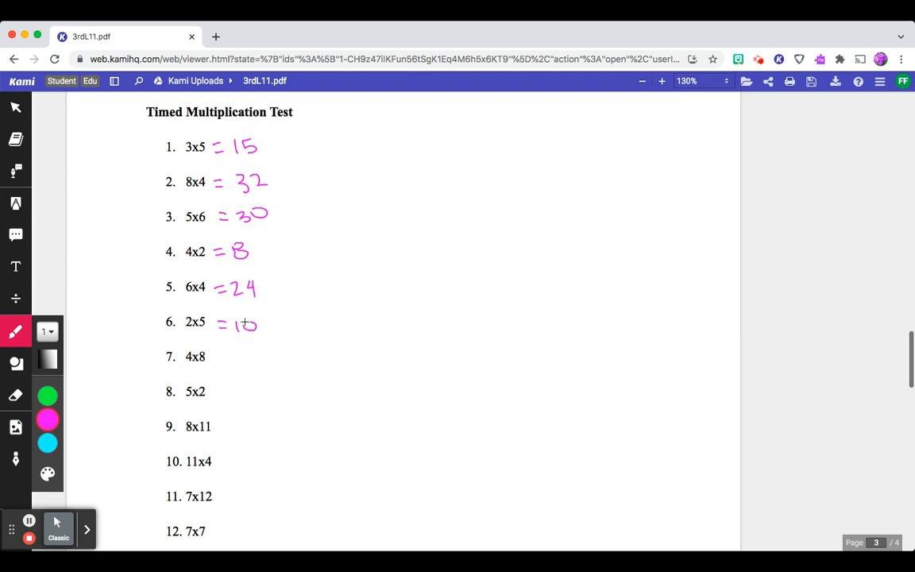
left_click_drag(219, 357, 266, 357)
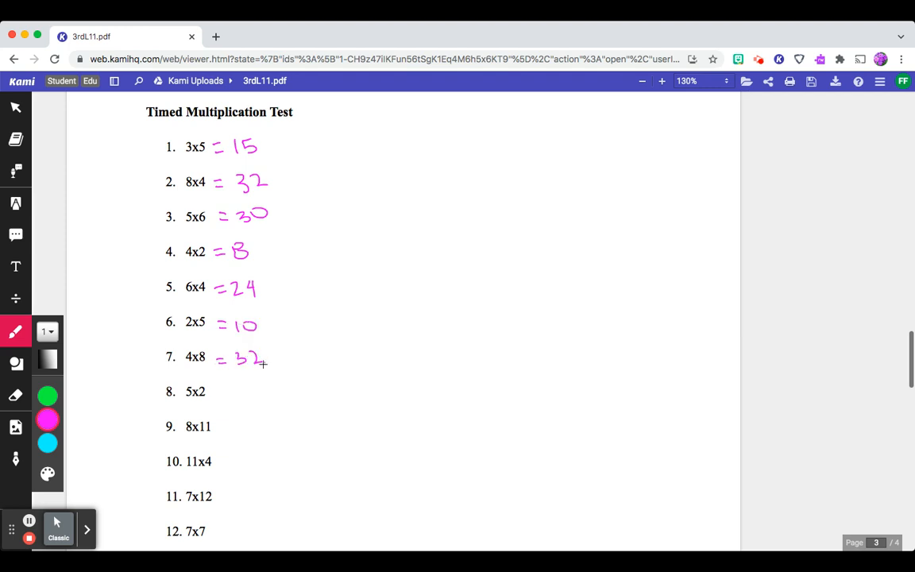
left_click_drag(238, 391, 238, 391)
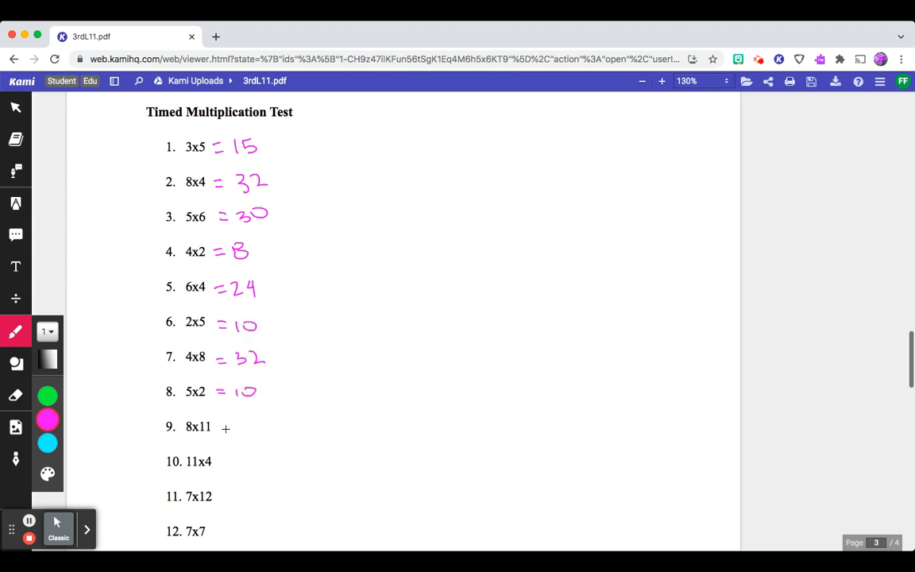
left_click_drag(222, 426, 262, 433)
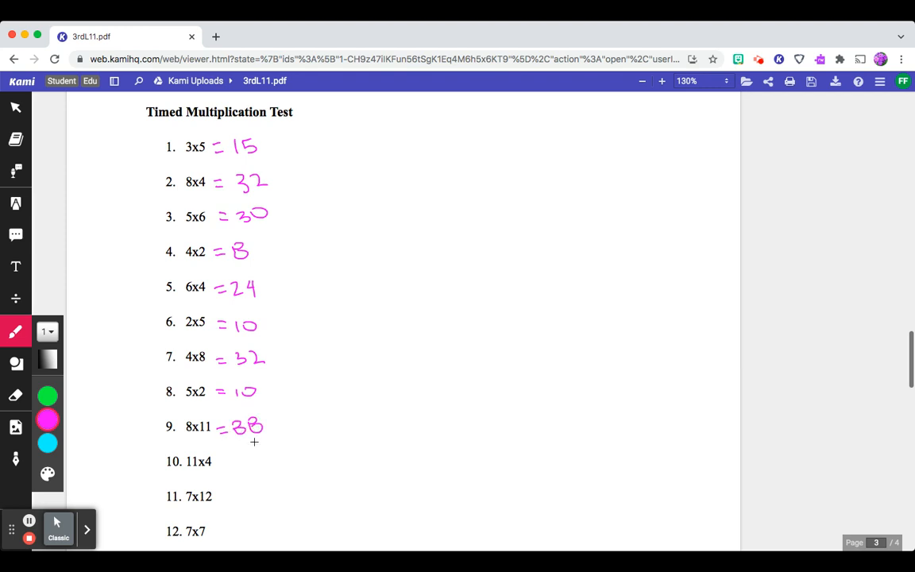
left_click_drag(223, 463, 265, 459)
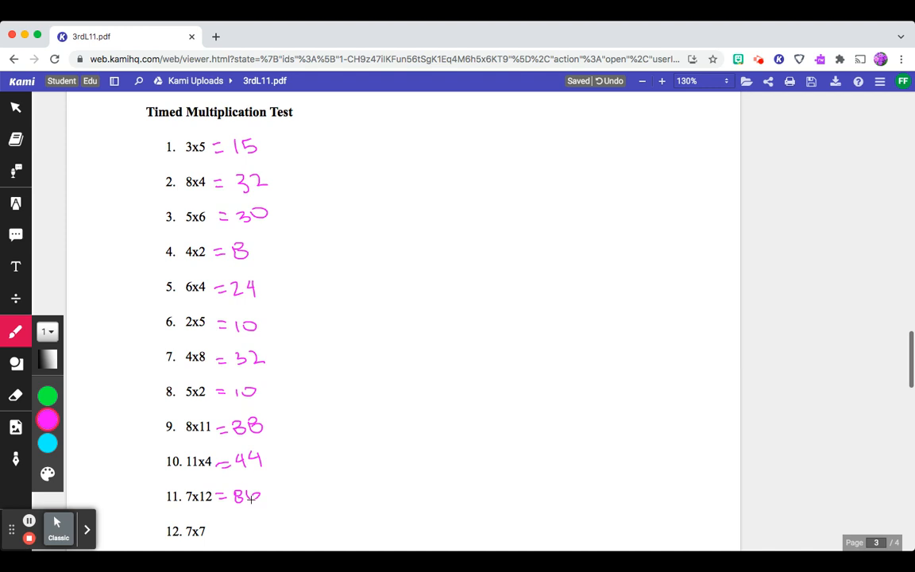
- Retrace problem 11's last digit, then write answers 12–18, including 15, 27, 54 and 28
scroll("down", 3)
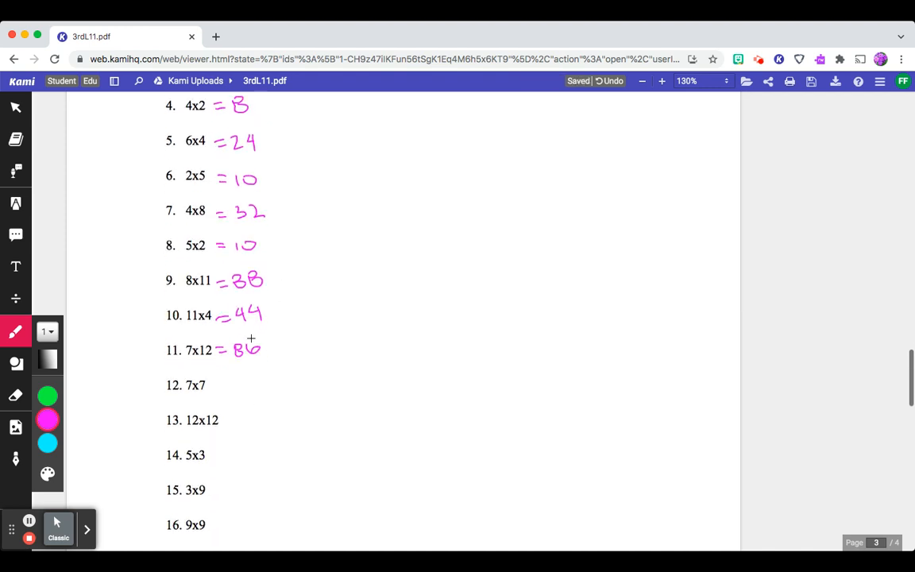
left_click_drag(254, 350, 262, 358)
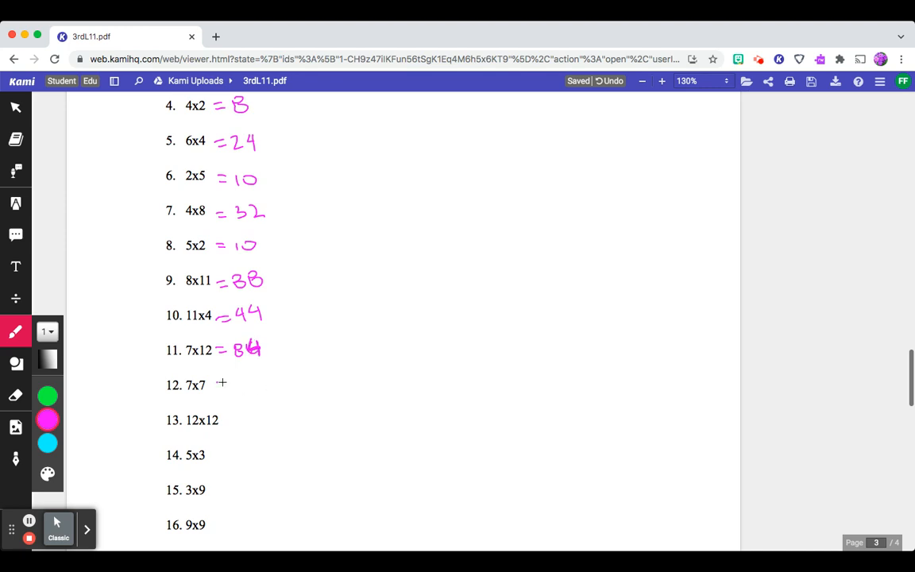
left_click_drag(222, 385, 258, 389)
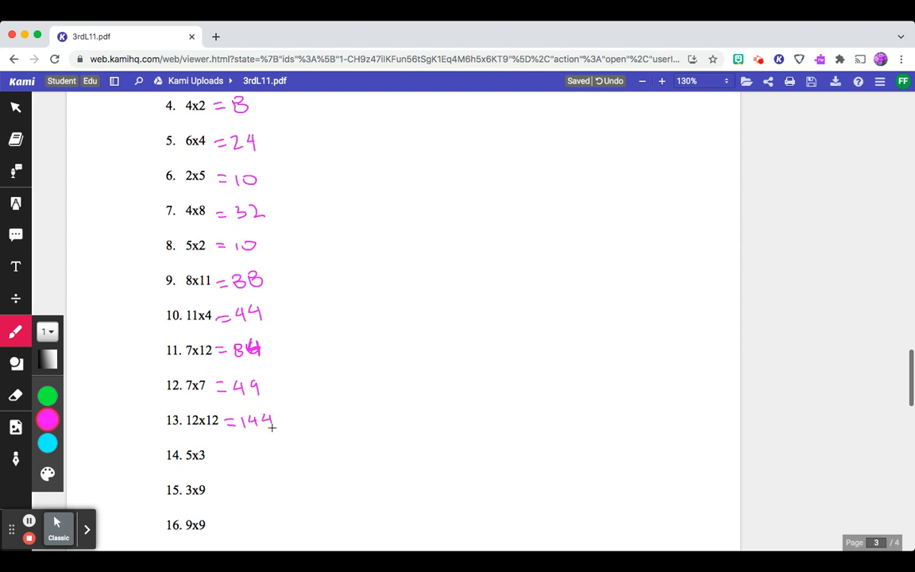
left_click_drag(219, 454, 252, 464)
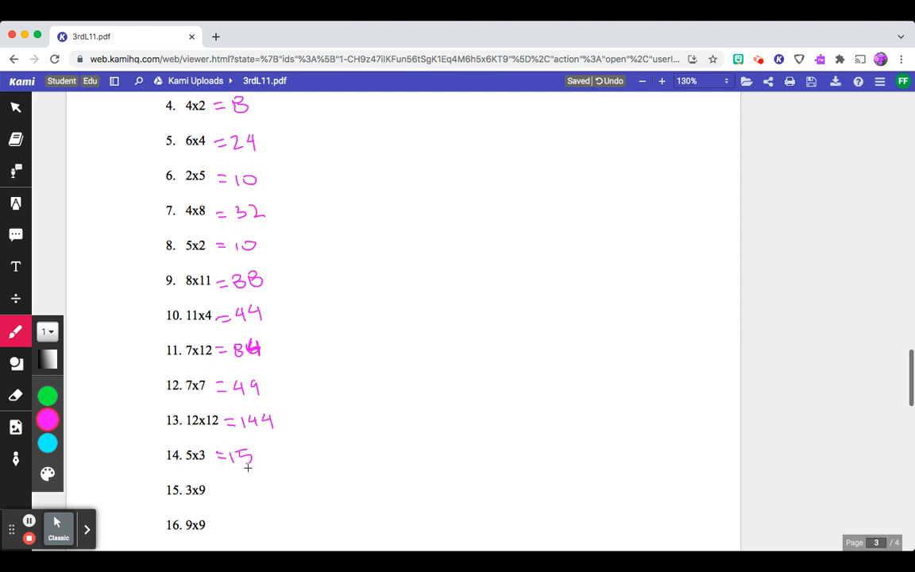
type("=27")
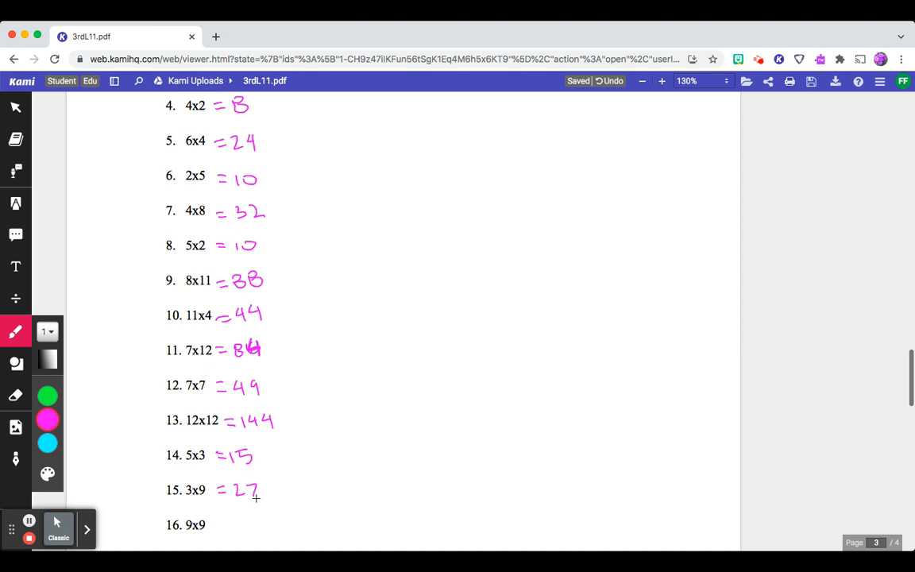
left_click_drag(221, 524, 254, 524)
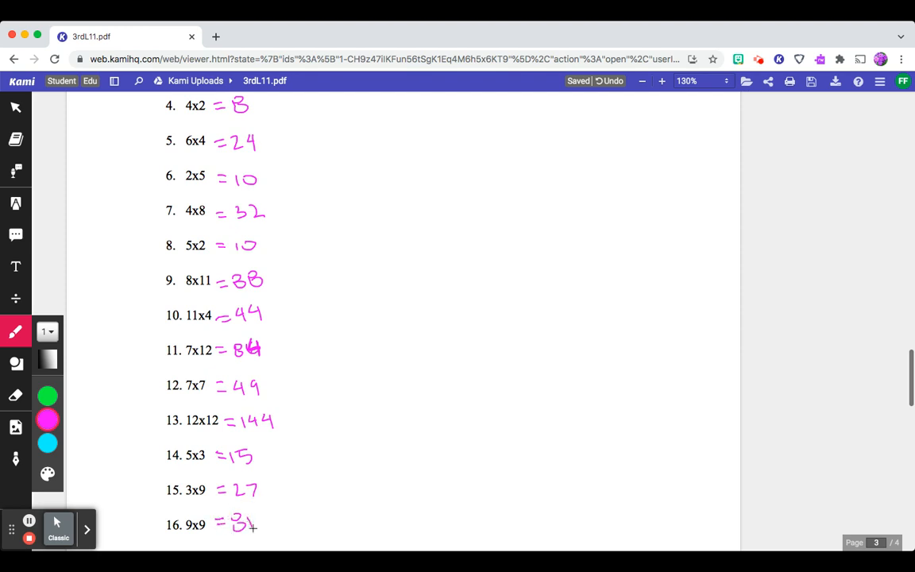
scroll("down", 3)
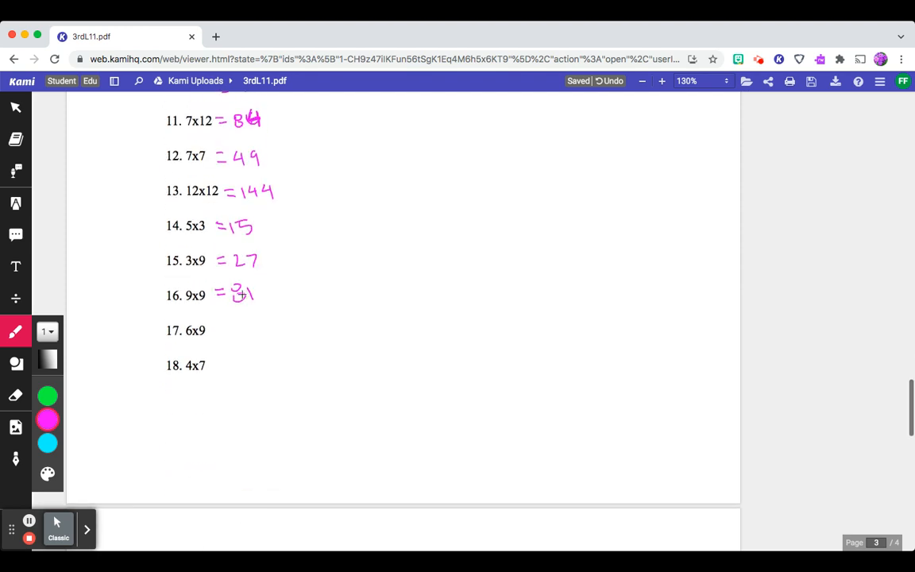
left_click_drag(218, 333, 254, 330)
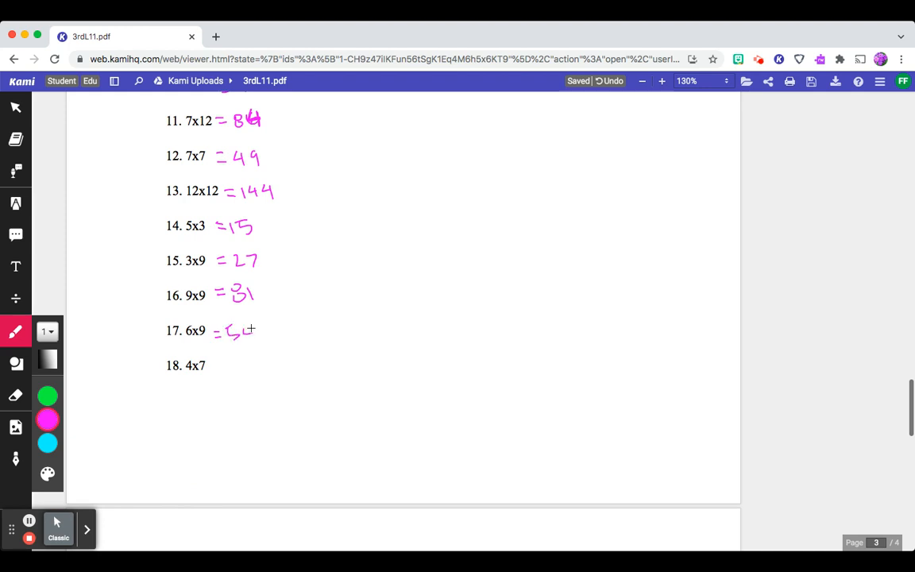
left_click_drag(222, 365, 254, 365)
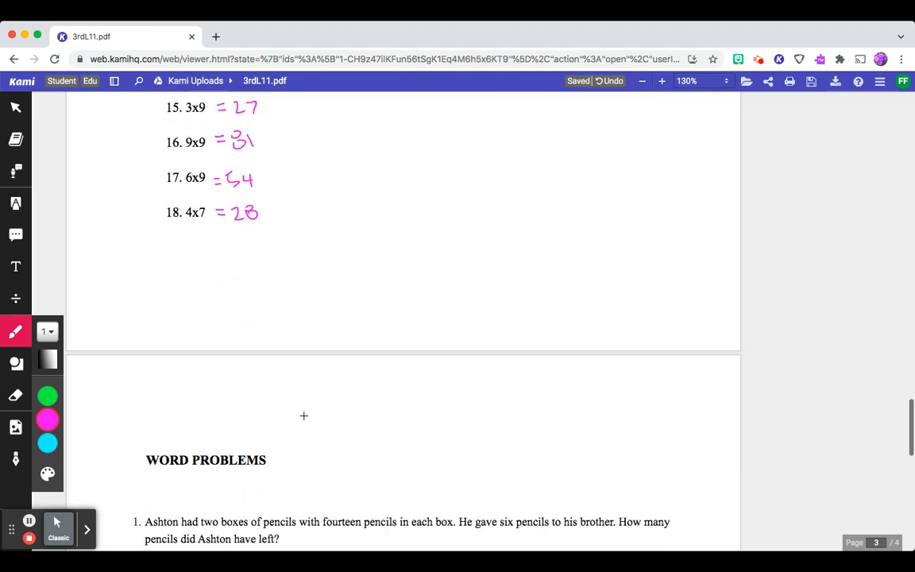
- On page 4, circle problem 1's number and handwrite 14x2 = 28 - 6 = 22 pencils in pink
scroll("down", 3)
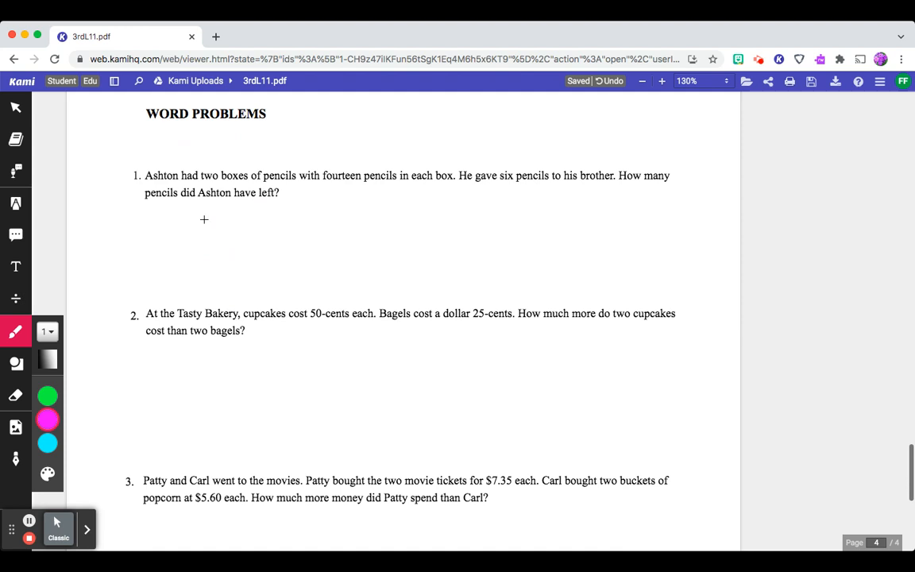
left_click_drag(123, 179, 141, 179)
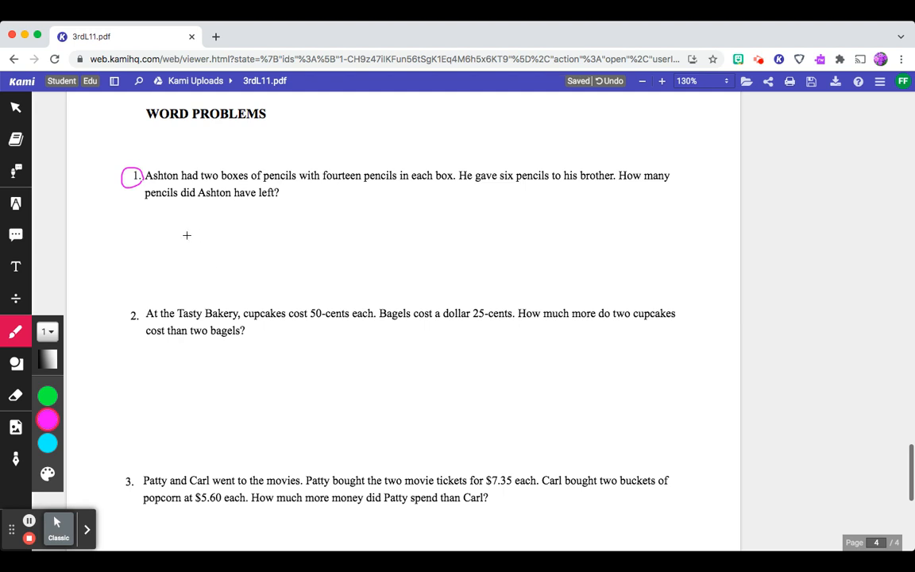
mouse_move(192, 228)
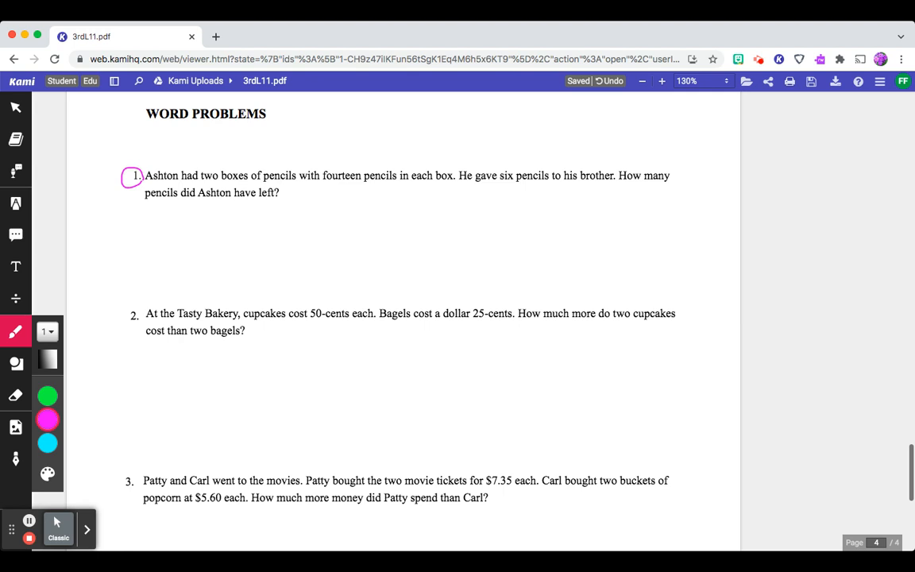
left_click_drag(191, 242, 226, 226)
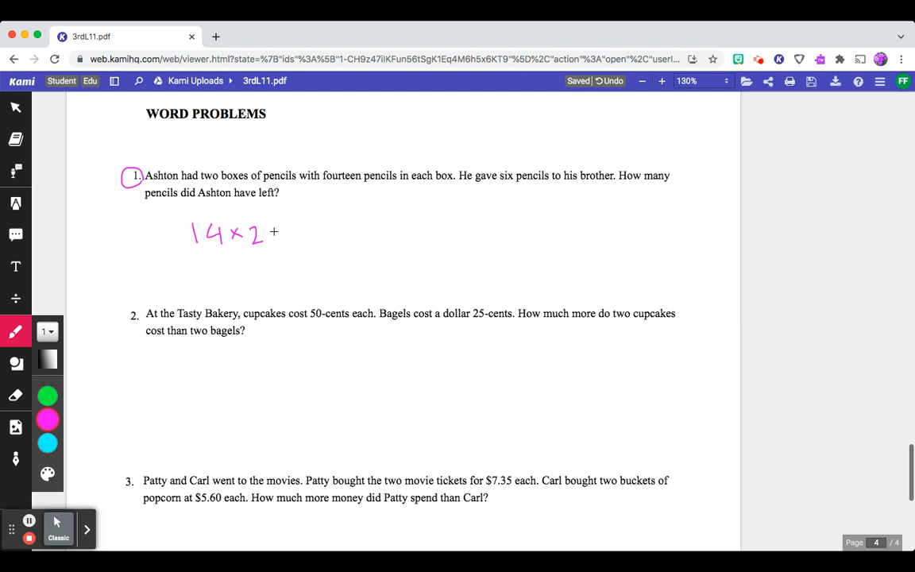
left_click_drag(274, 232, 309, 235)
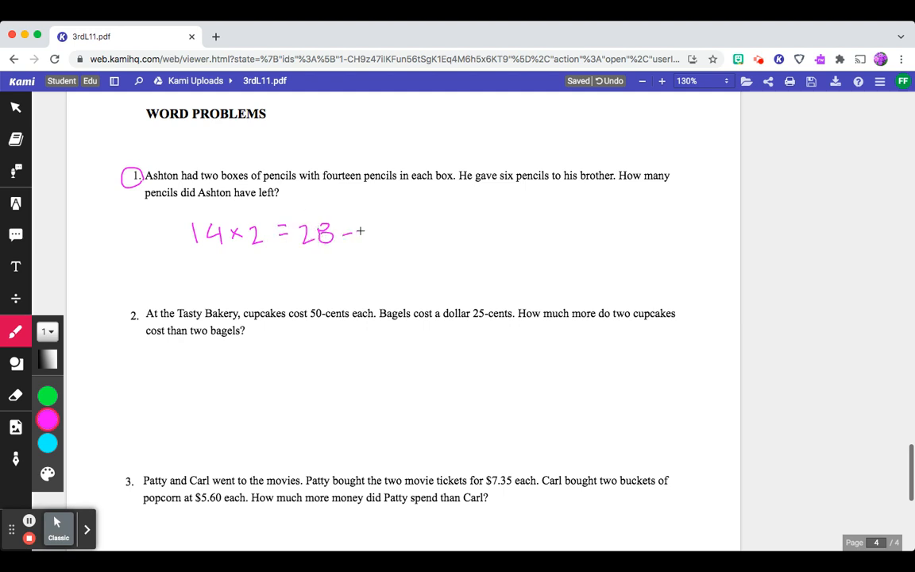
left_click_drag(357, 230, 393, 234)
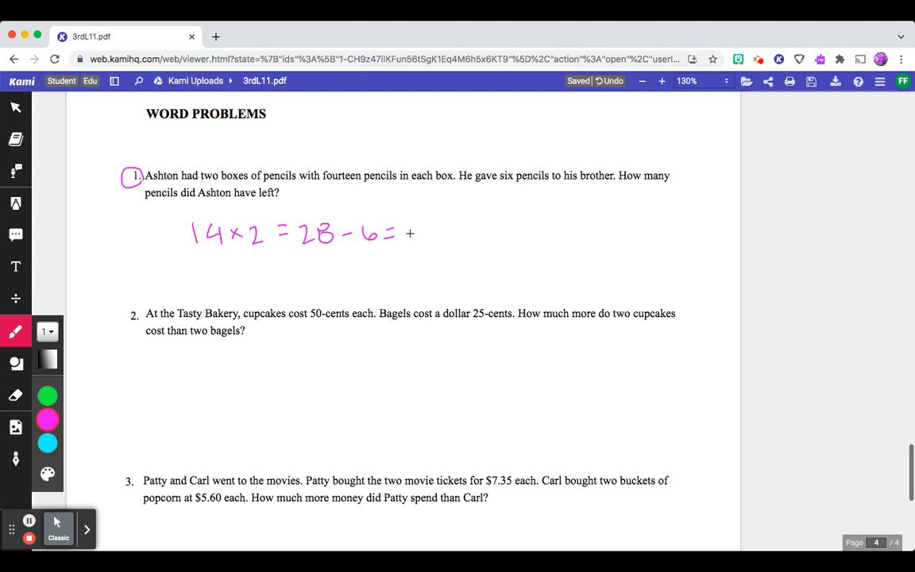
left_click_drag(405, 234, 440, 234)
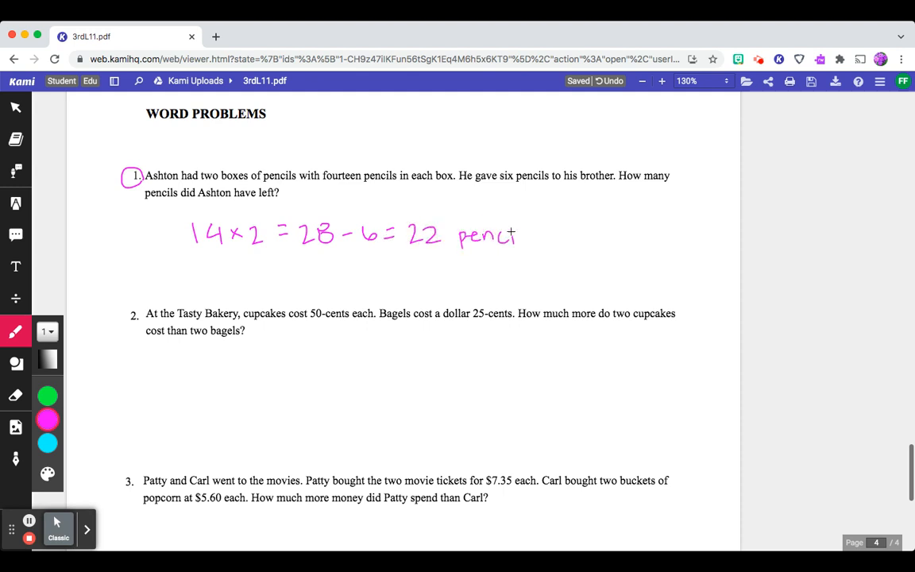
left_click_drag(516, 234, 552, 234)
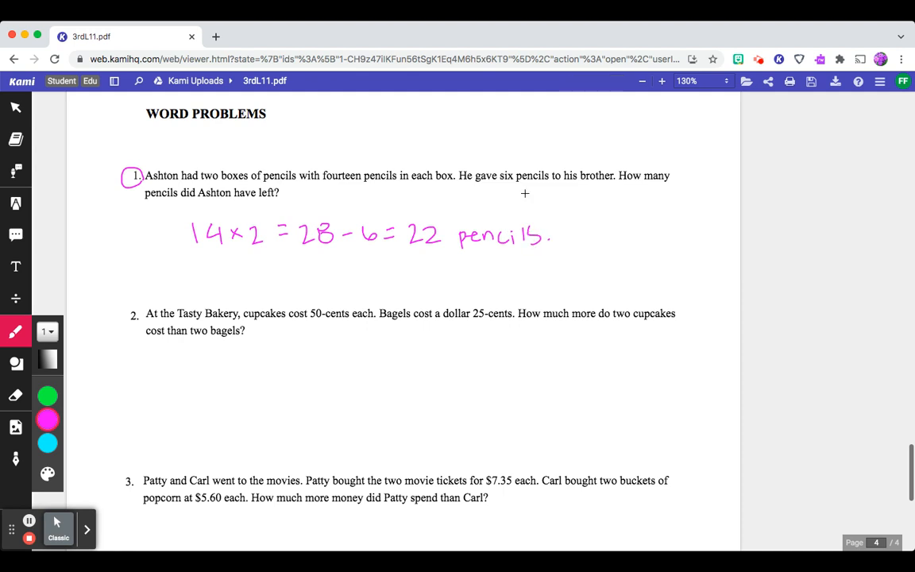
scroll("down", 3)
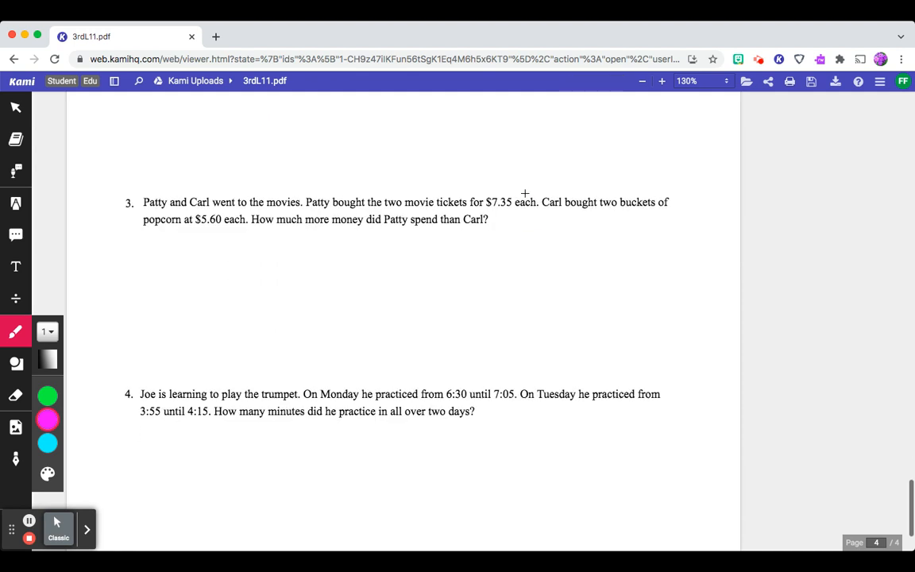
scroll("up", 3)
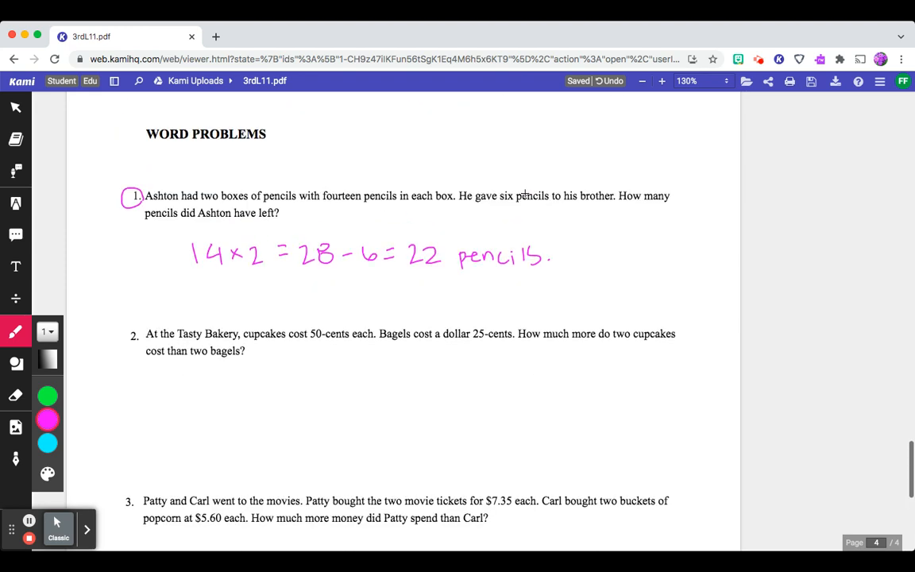